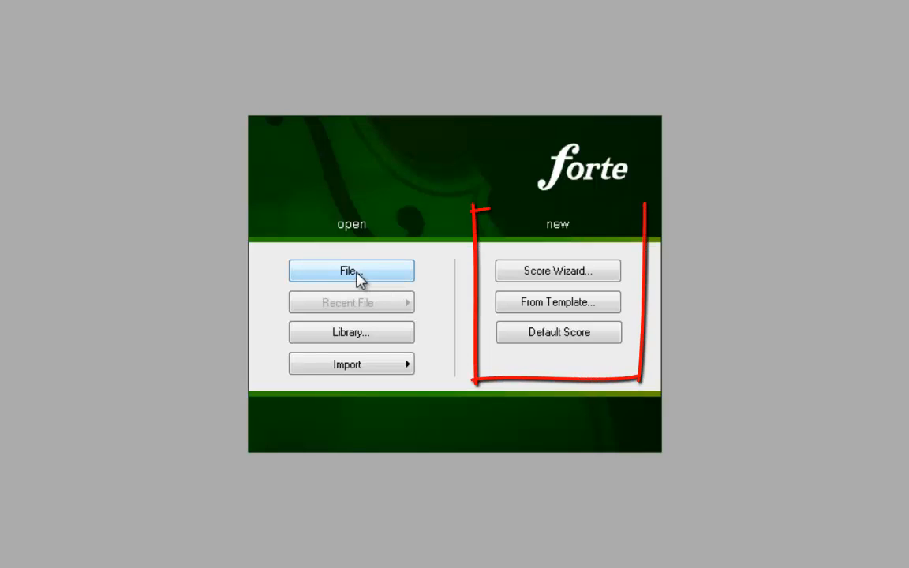
mouse_move(351, 331)
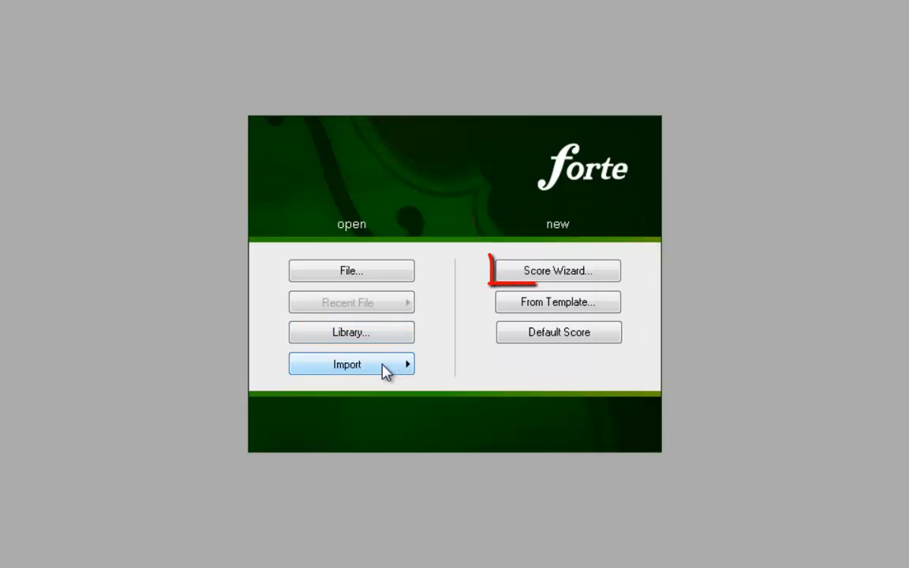
mouse_move(505, 345)
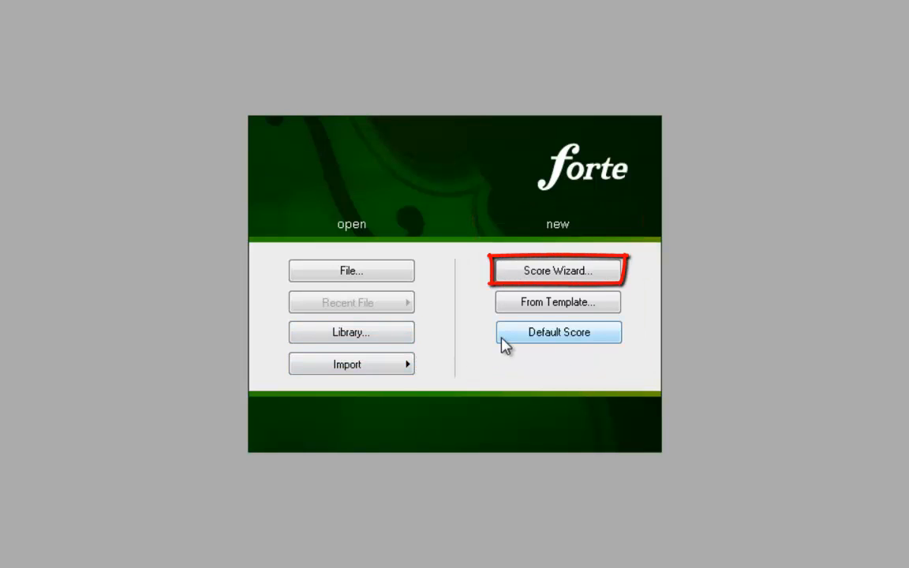
mouse_move(557, 302)
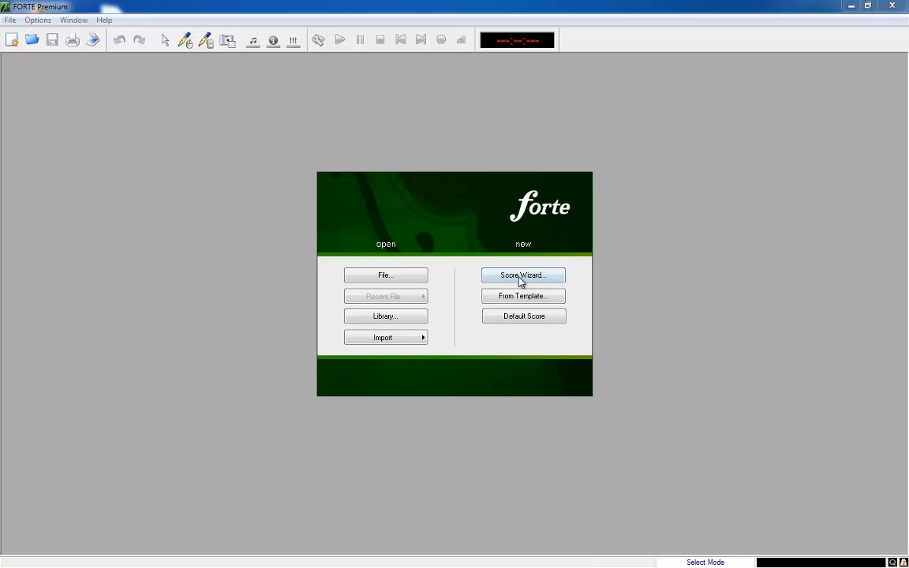
- Start a Score Wizard score titled 'Incy Wincy Spider' with composer 'Traditional'
left_click(522, 275)
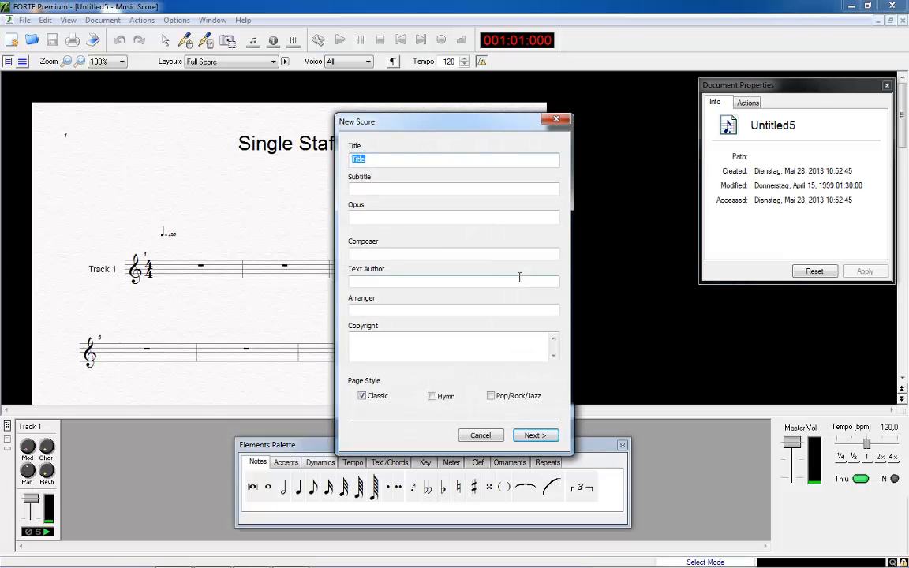
type("Incy")
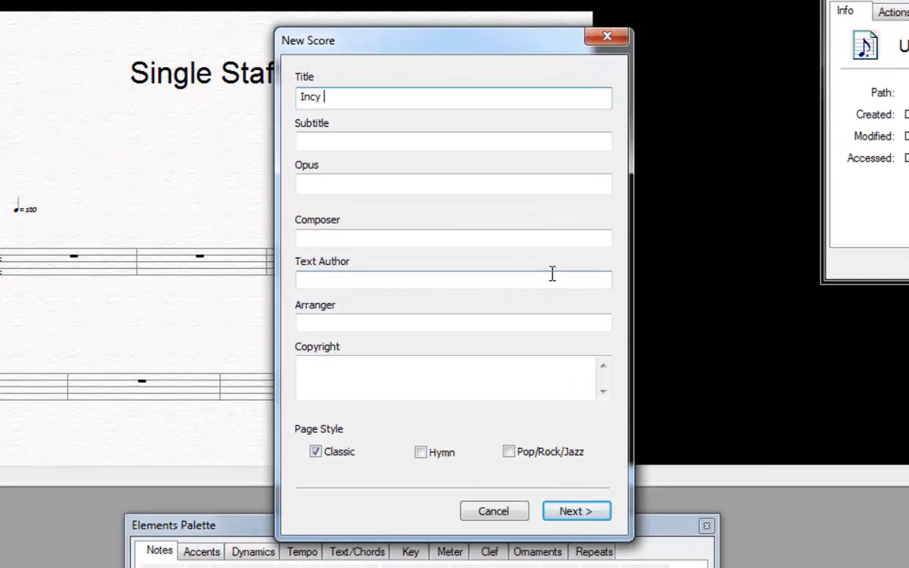
type("Wincy S")
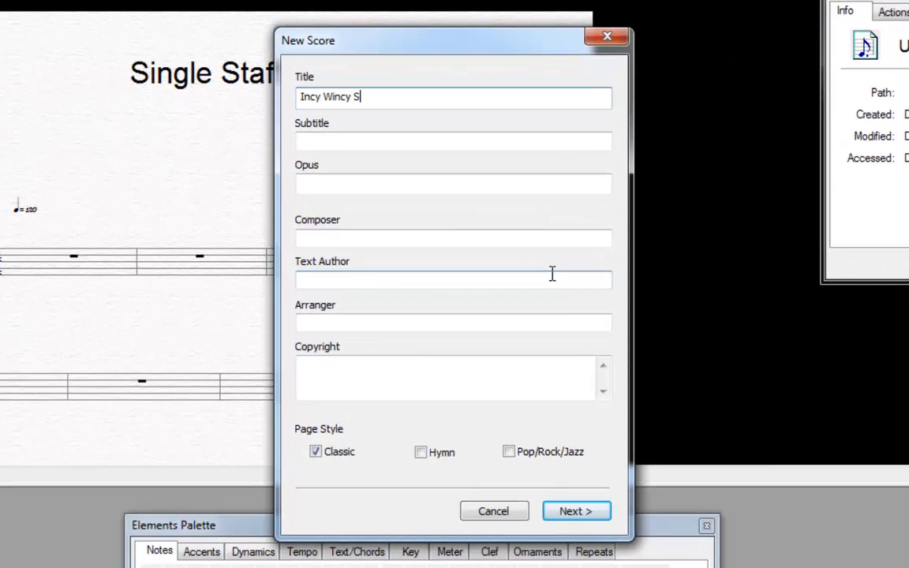
type("pider")
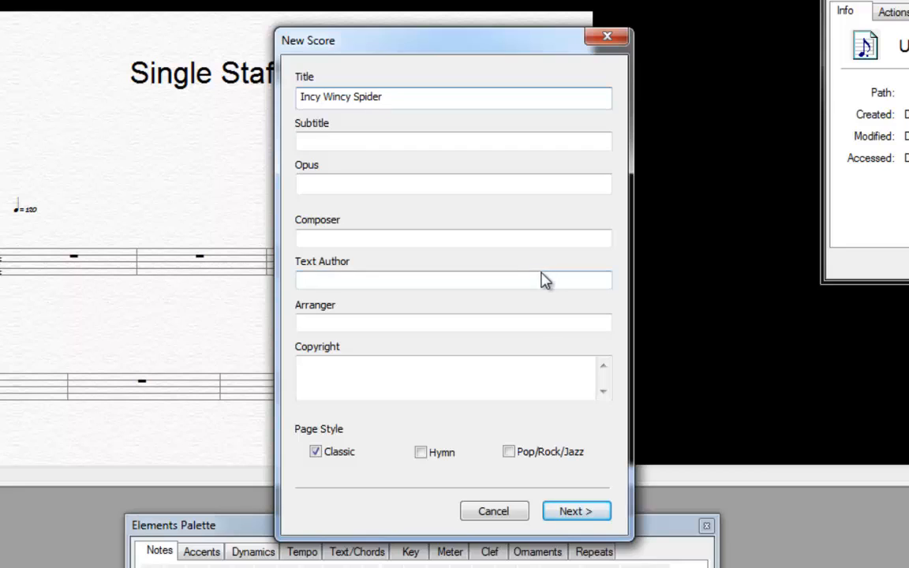
left_click(453, 238)
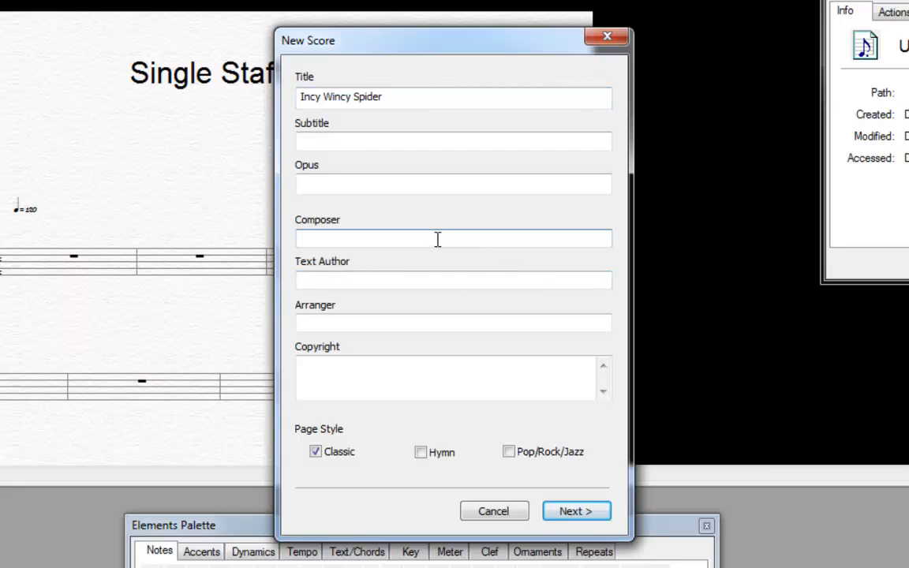
type("Traditio")
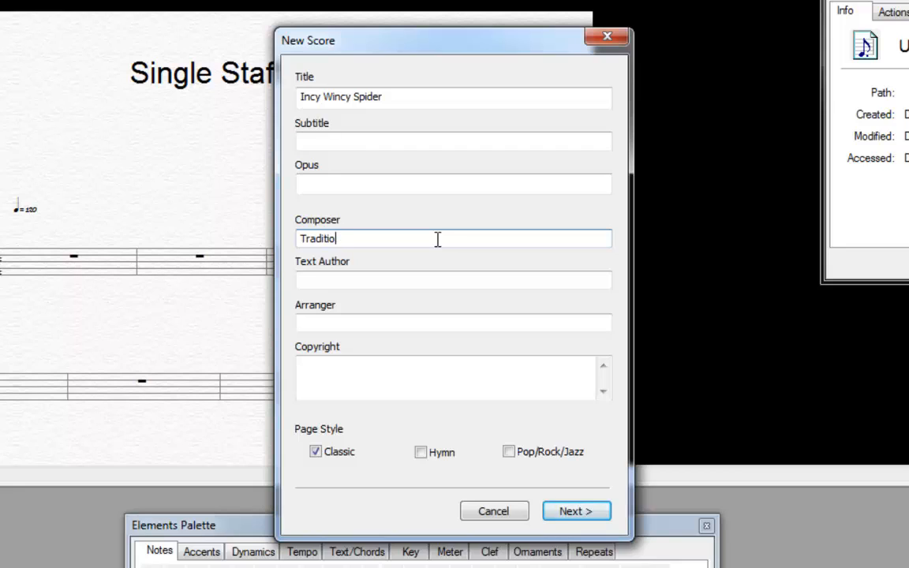
type("nal")
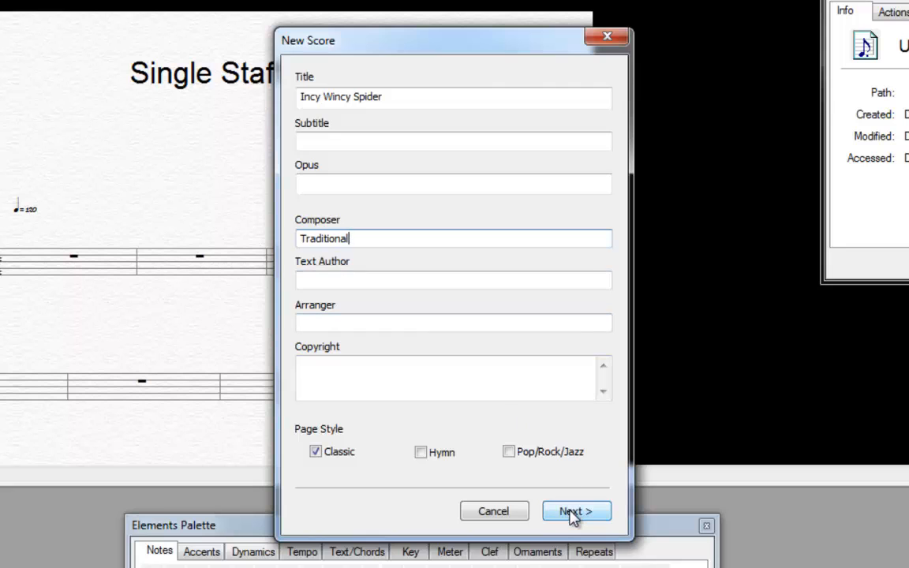
left_click(576, 512)
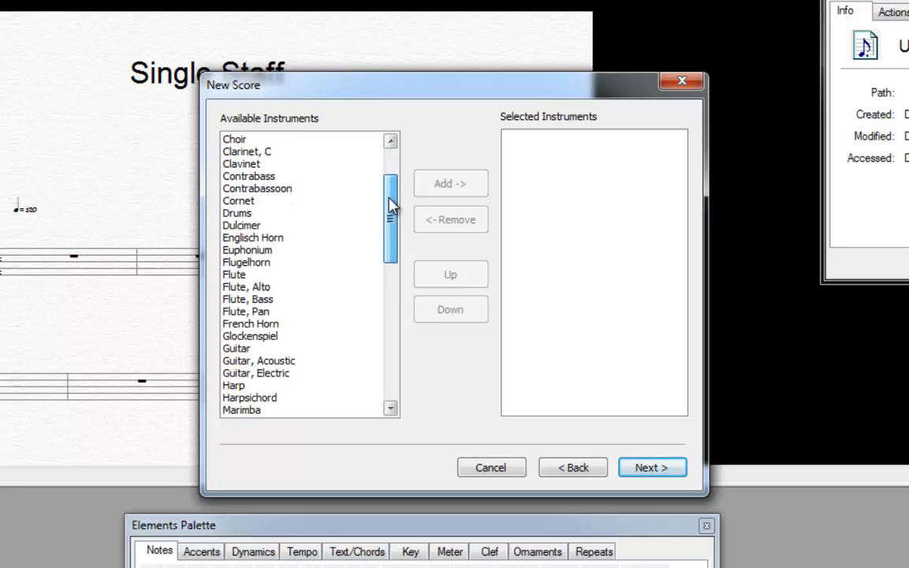
- Add Vocals from the Available Instruments list to the score
left_click_drag(390, 197, 390, 252)
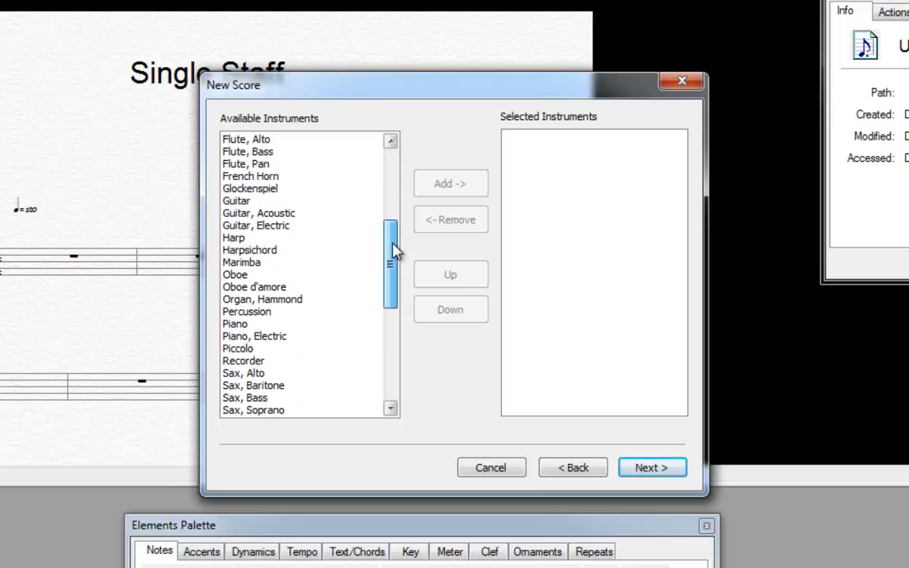
scroll("down", 3)
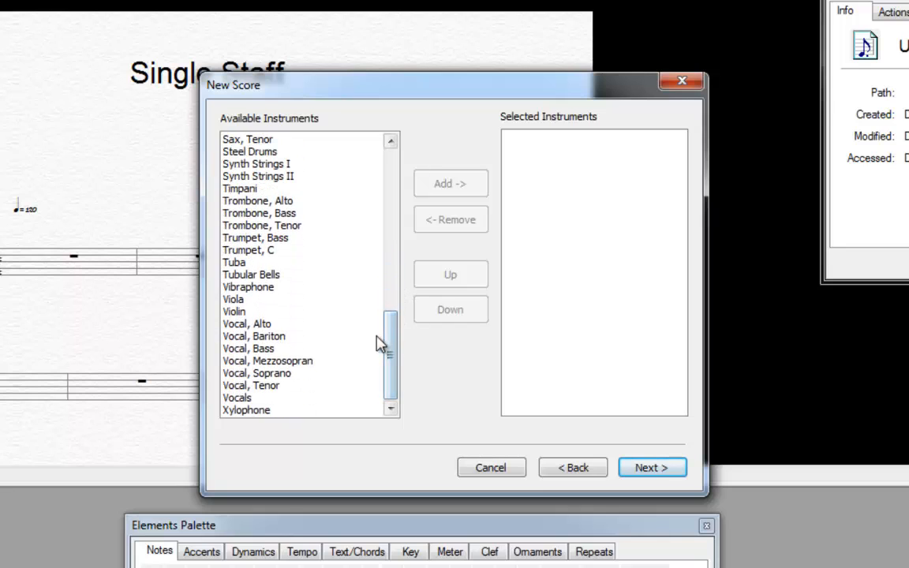
left_click(237, 397)
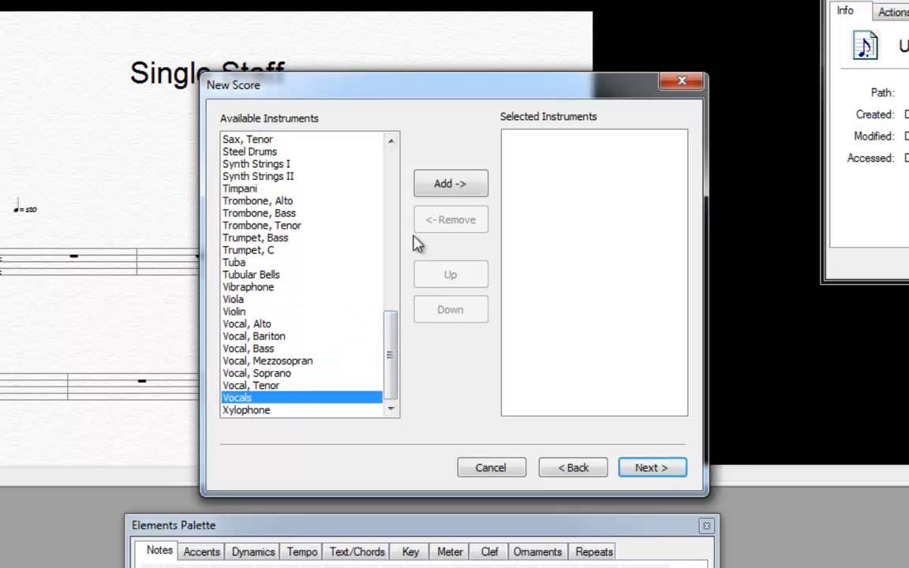
left_click(451, 183)
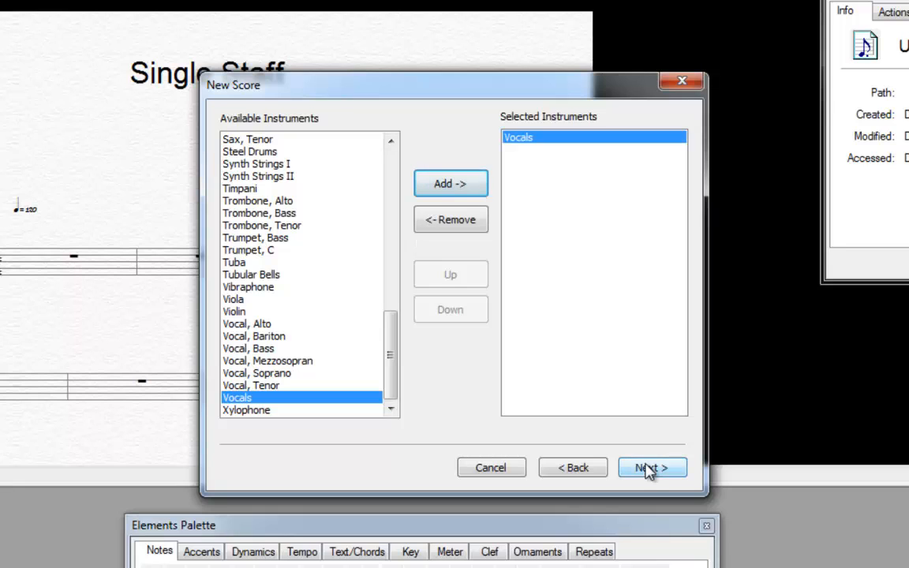
- Set 6/8 meter, F major, an eighth-note pickup and 24 measures, and finish
left_click(652, 467)
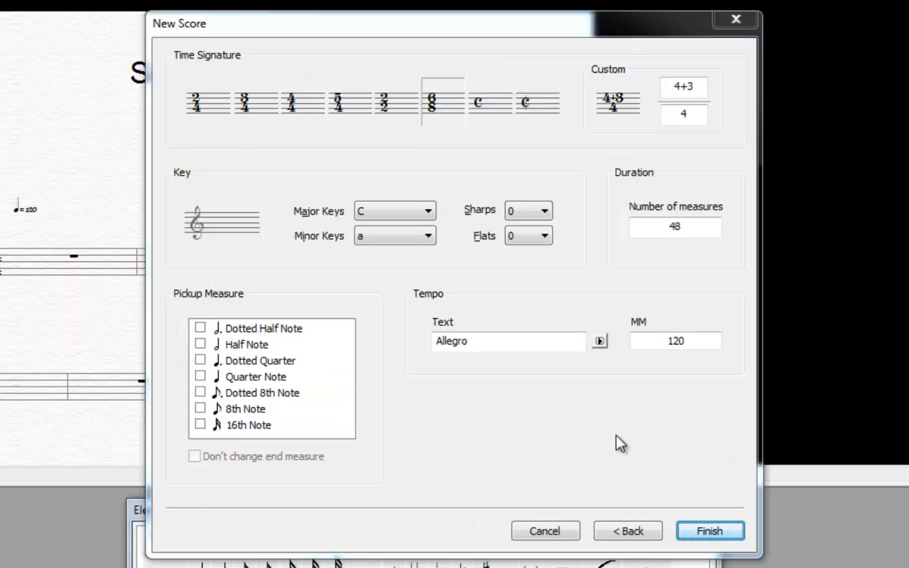
mouse_move(620, 440)
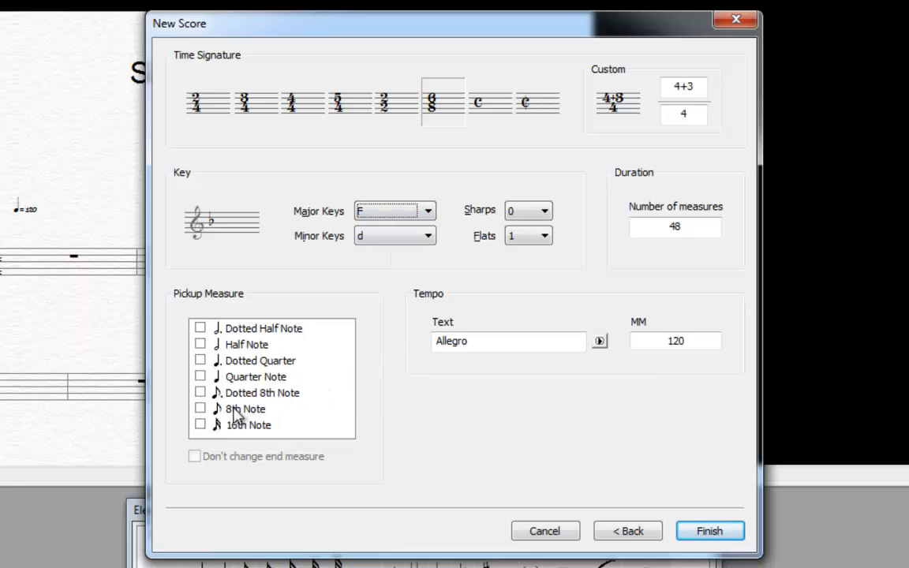
left_click(201, 407)
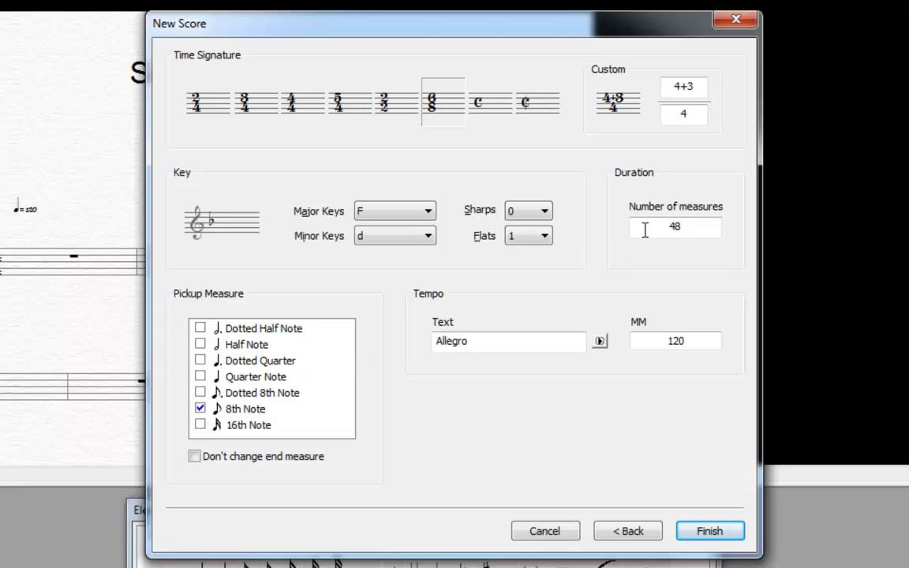
type("24")
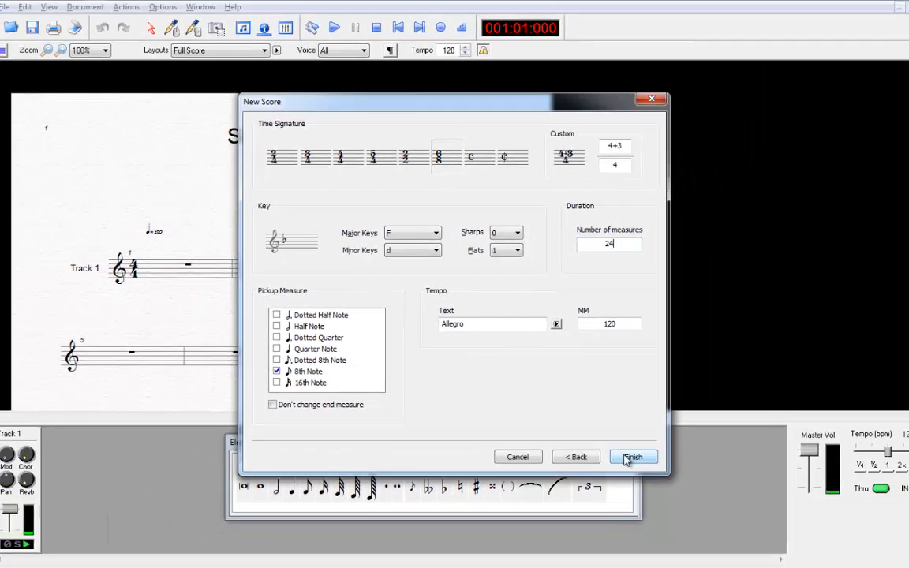
left_click(633, 456)
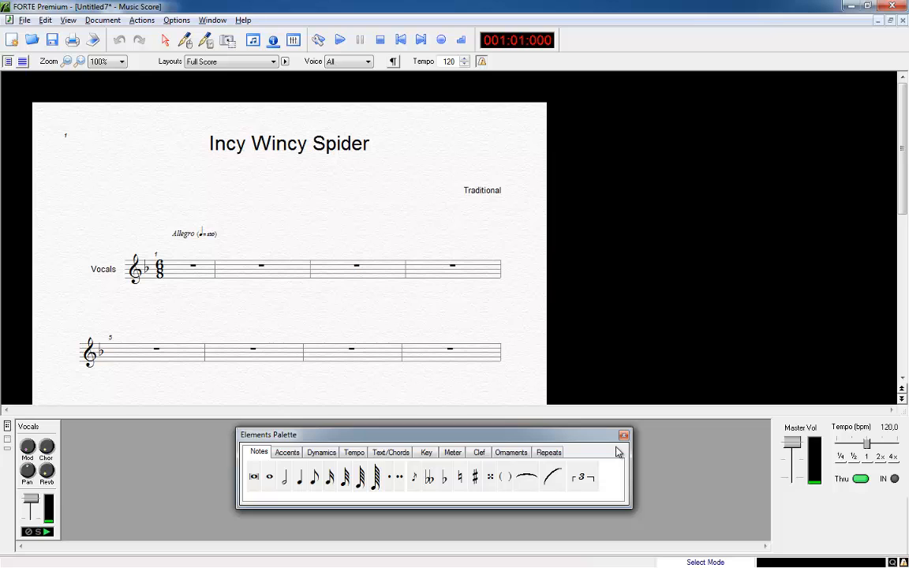
- Save the score as 'Incy Wincy Spider.fnf' in My Library
left_click(25, 19)
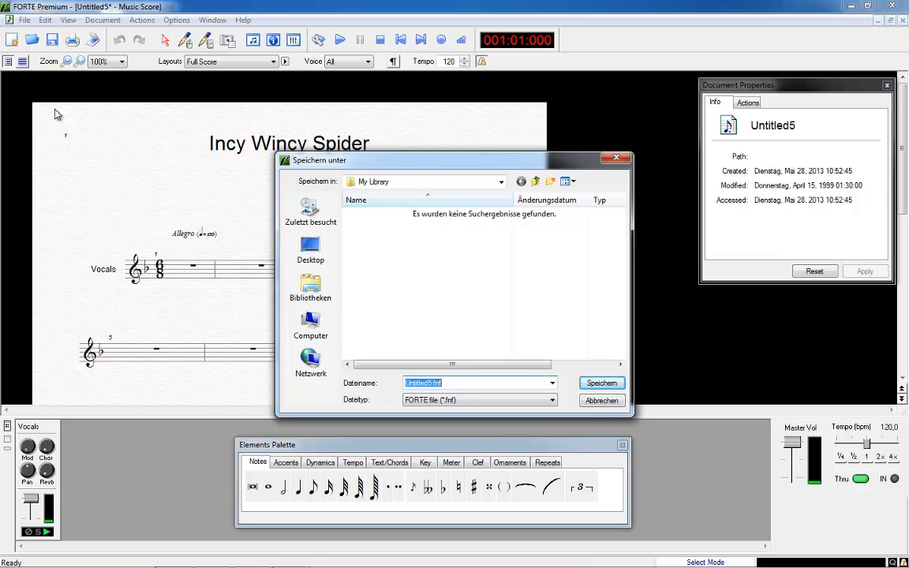
type("Inc")
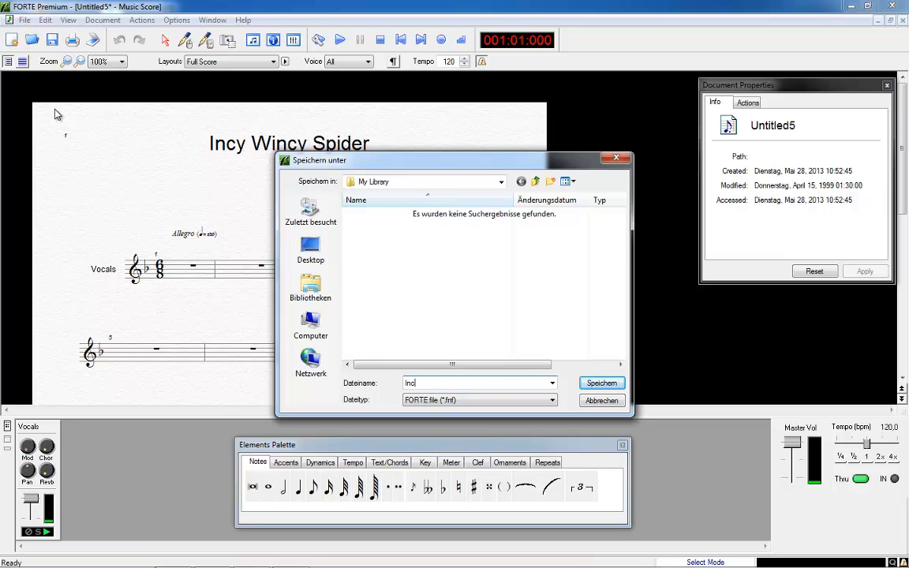
type("Incy Wincy Spider")
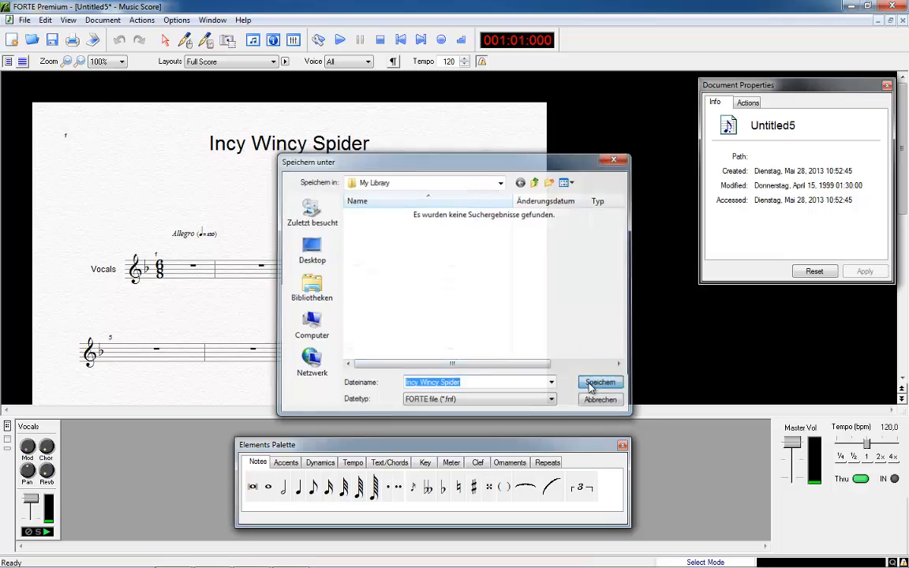
left_click(601, 382)
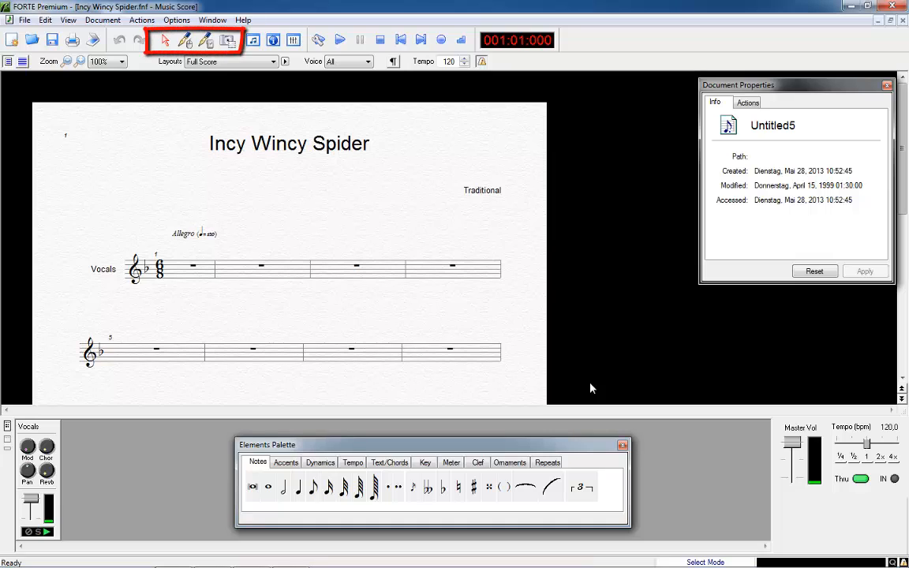
mouse_move(563, 337)
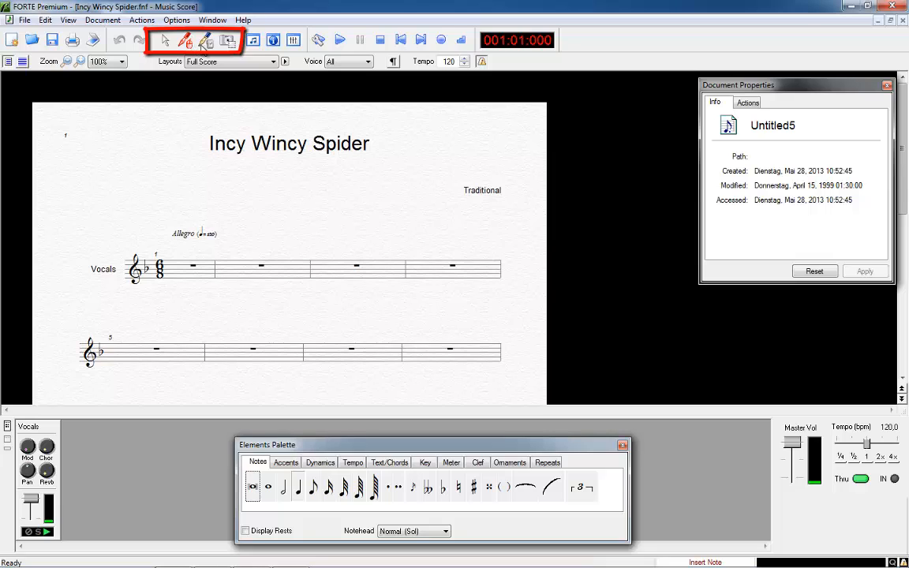
- Try the Insert Note, Keyboard Mode and Camera Mode toolbar modes
left_click(206, 41)
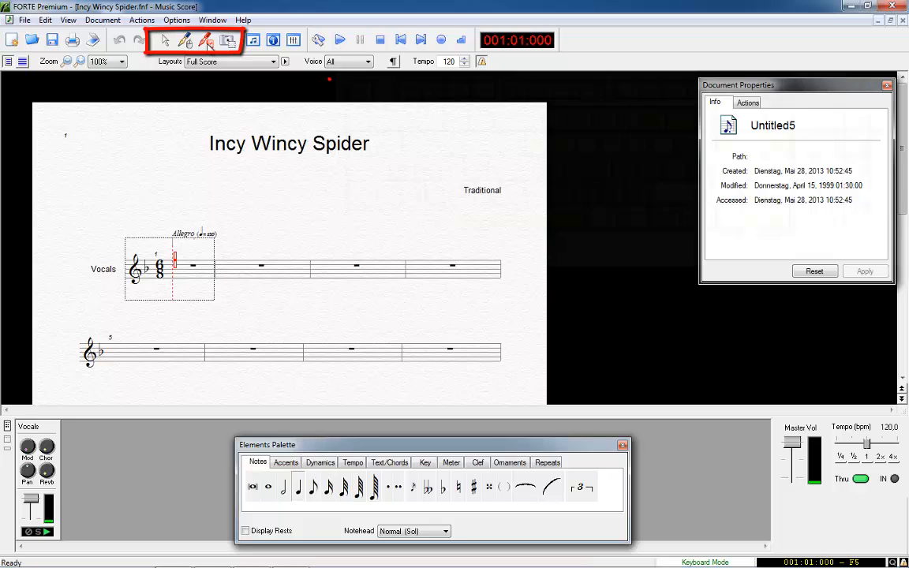
left_click(272, 39)
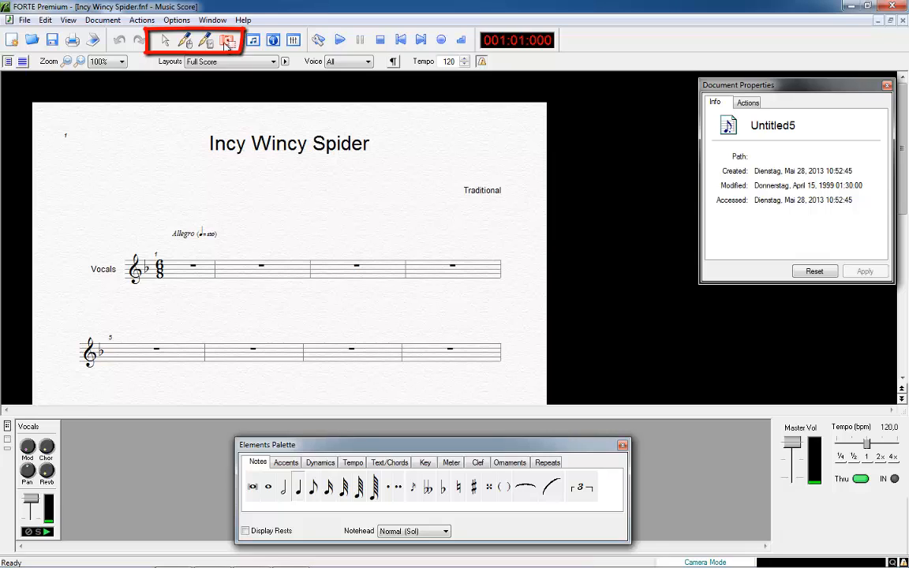
left_click(185, 40)
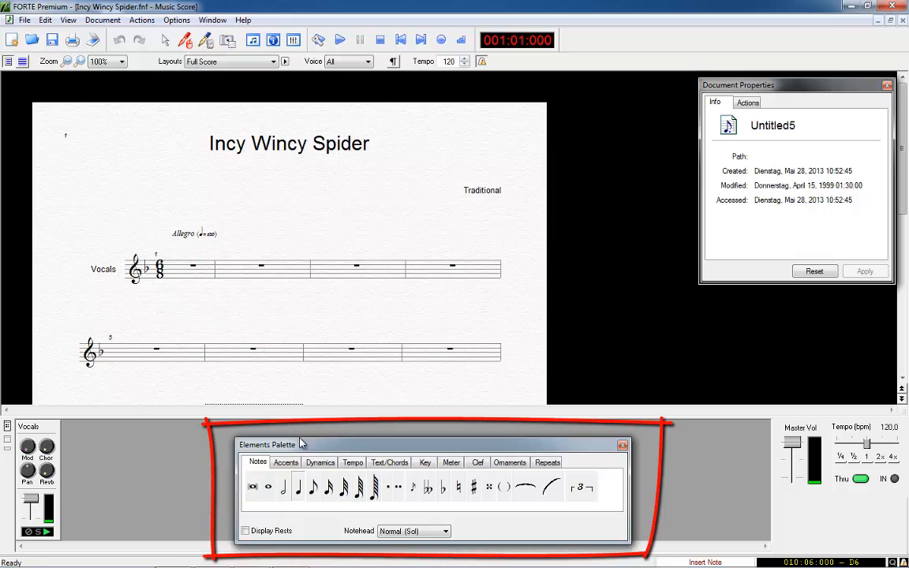
left_click(285, 462)
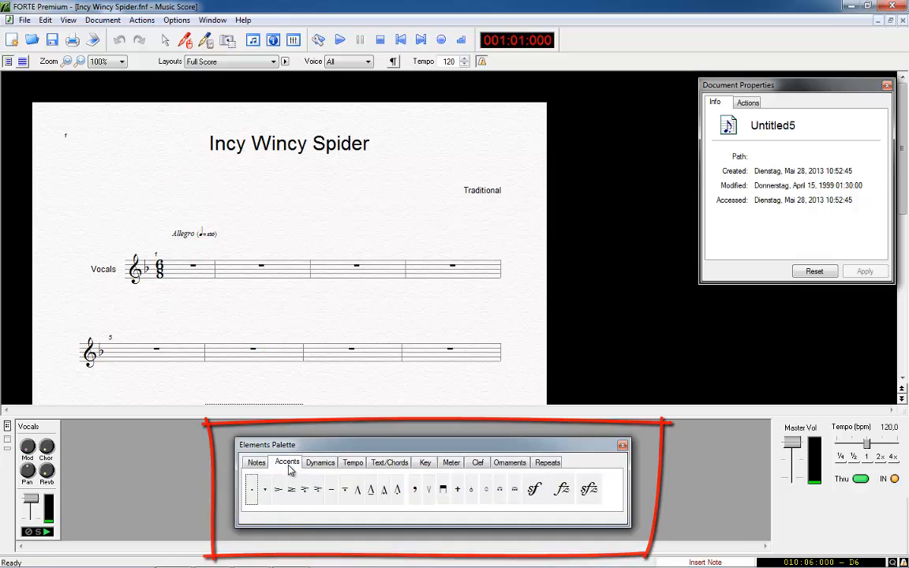
left_click(321, 462)
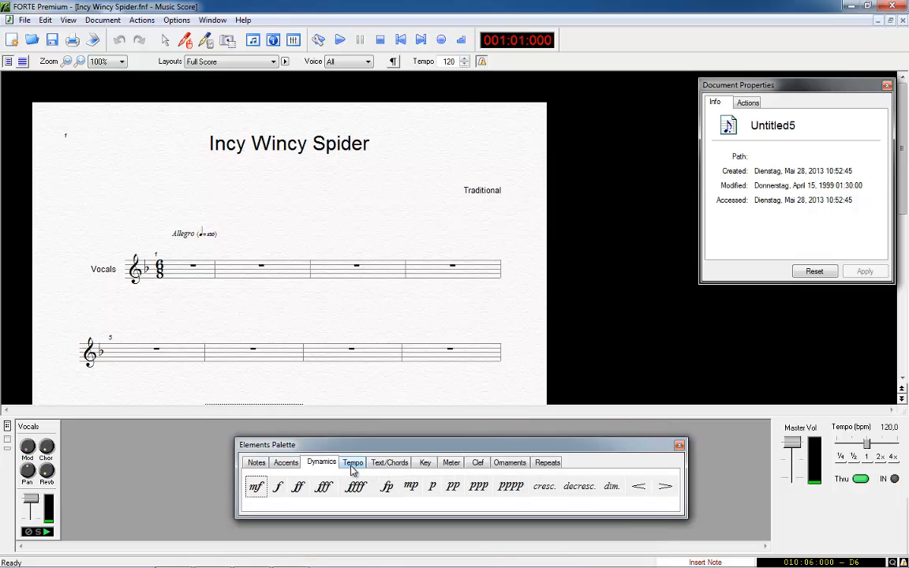
left_click(389, 463)
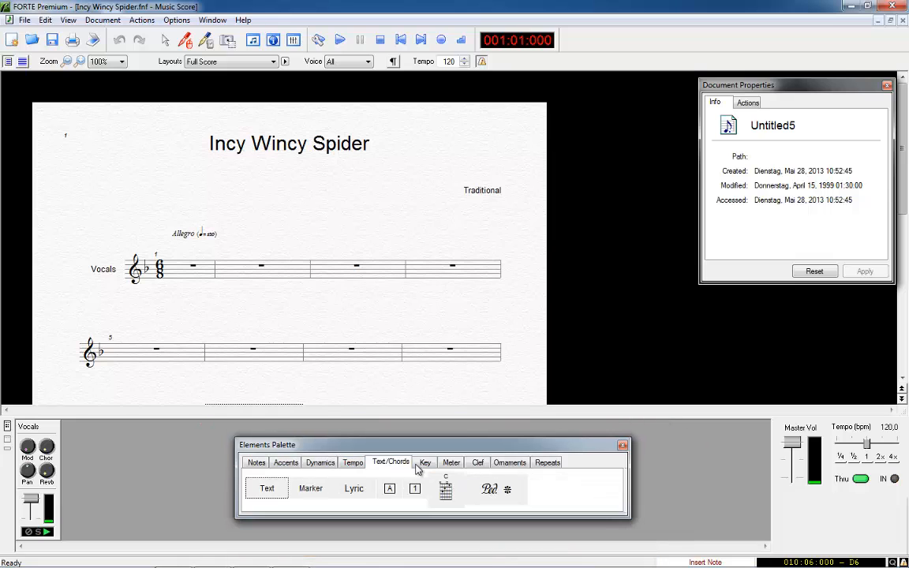
left_click(452, 463)
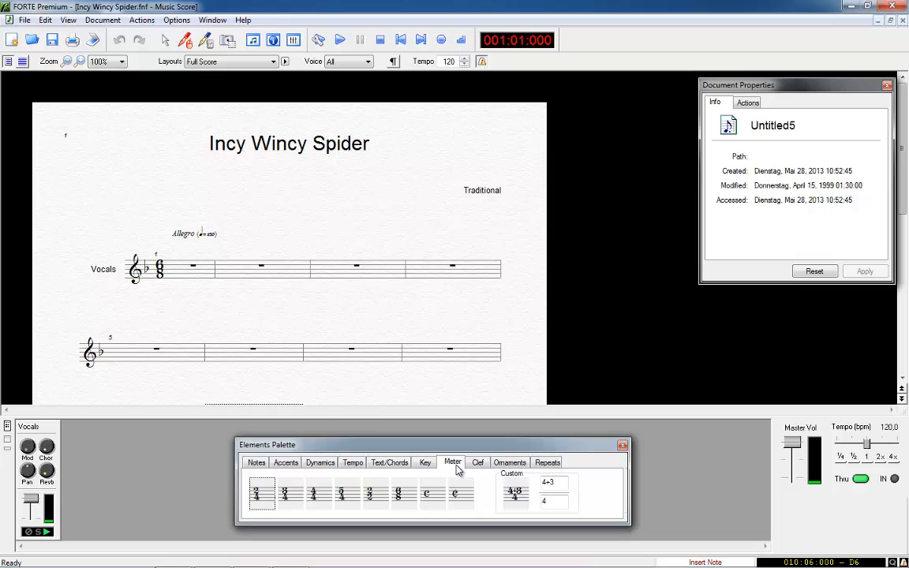
left_click(509, 463)
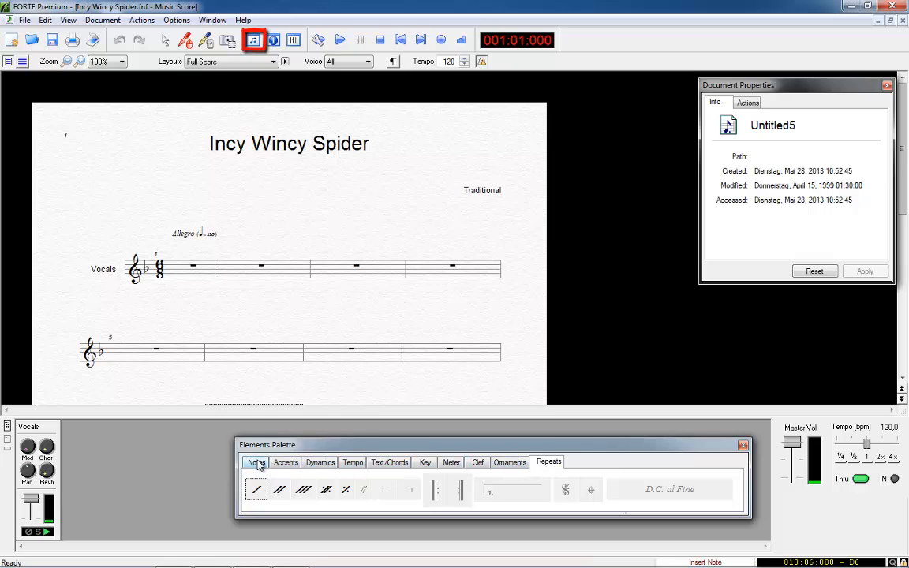
- Choose eighth notes on the Notes tab and click melody notes onto the Vocals staff
left_click(256, 461)
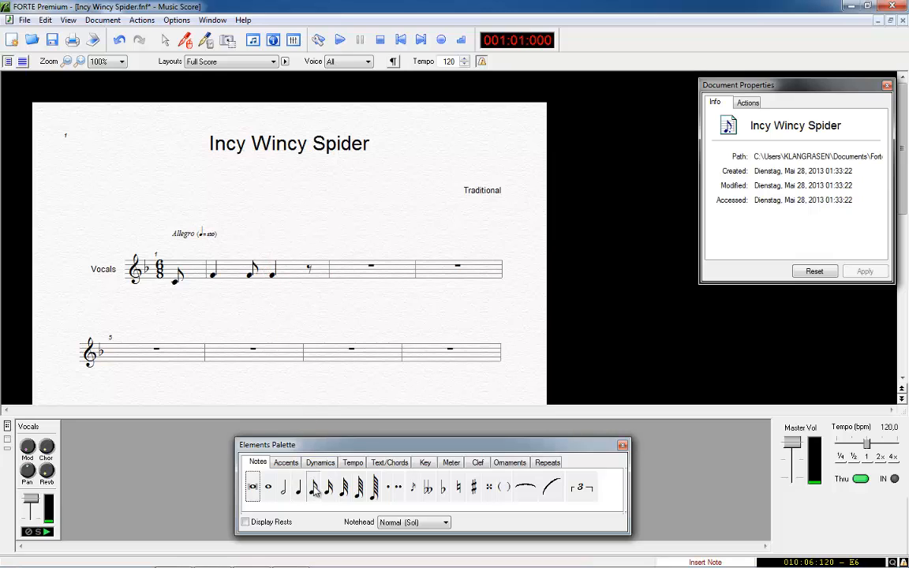
left_click(304, 272)
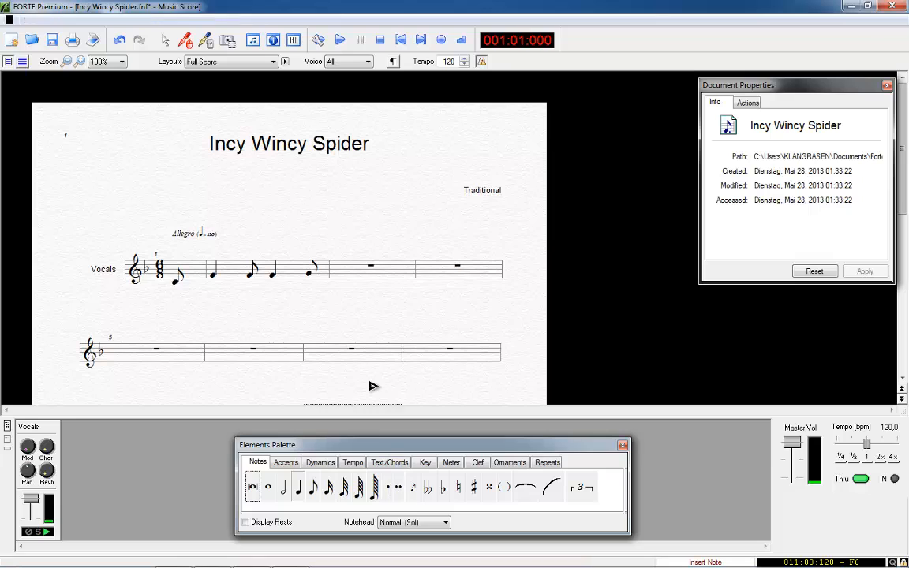
left_click(371, 268)
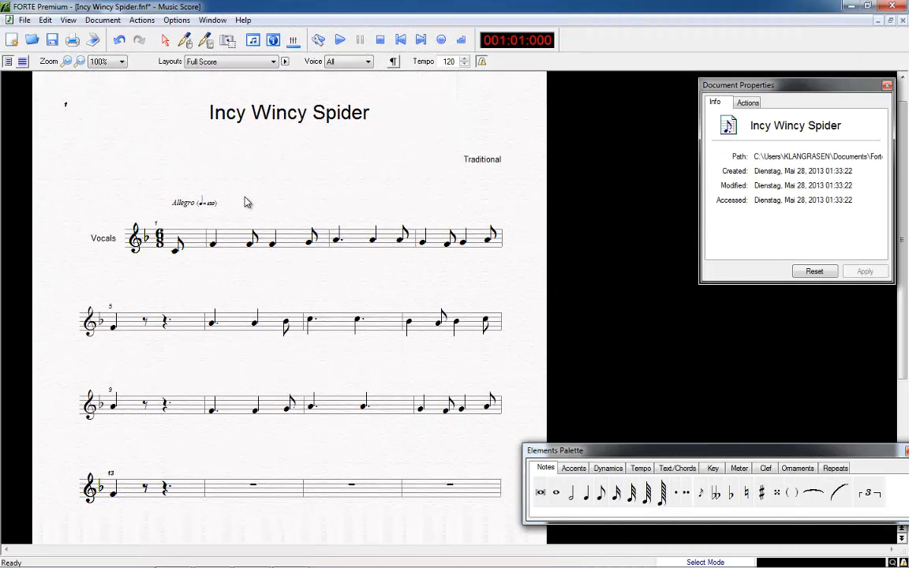
mouse_move(361, 75)
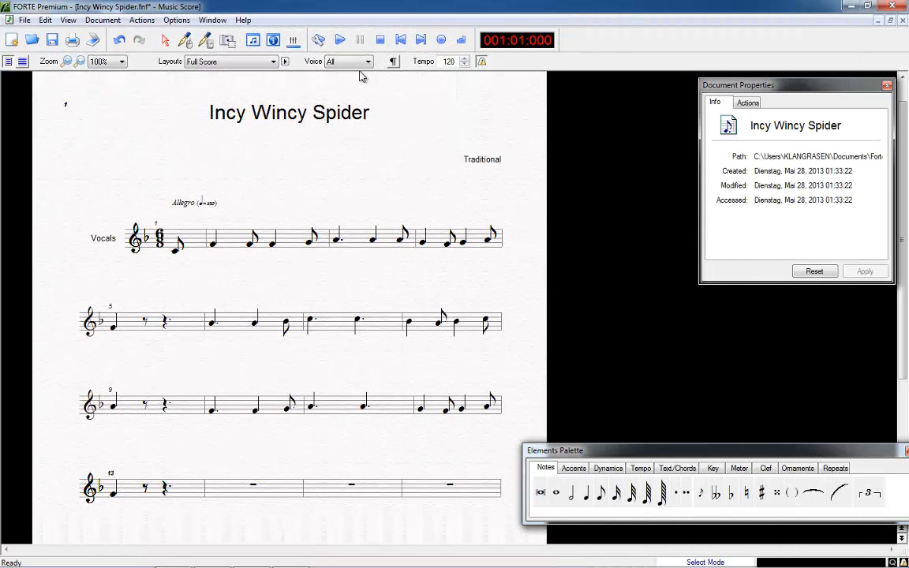
left_click(340, 40)
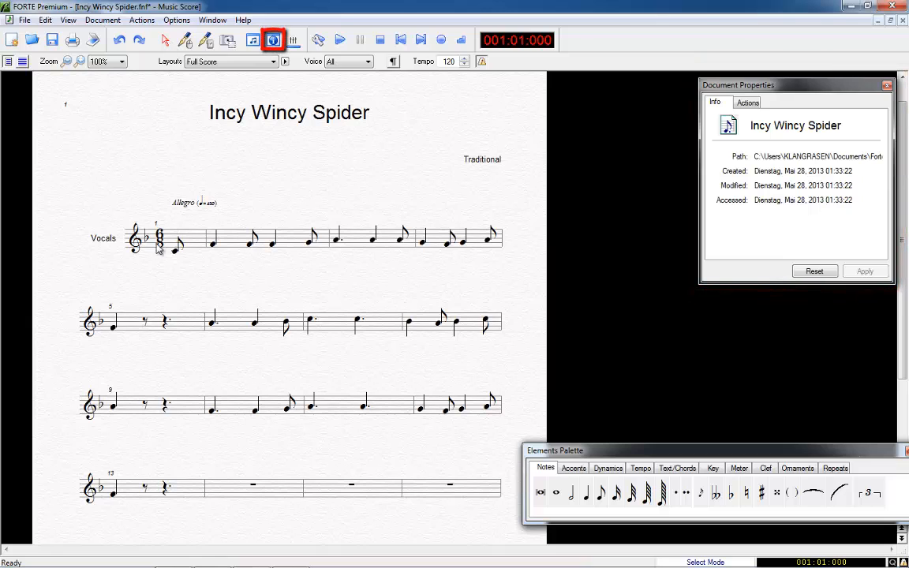
- Change the first notes of bars 5 and 9 to Half Note duration in Note Properties
left_click(112, 328)
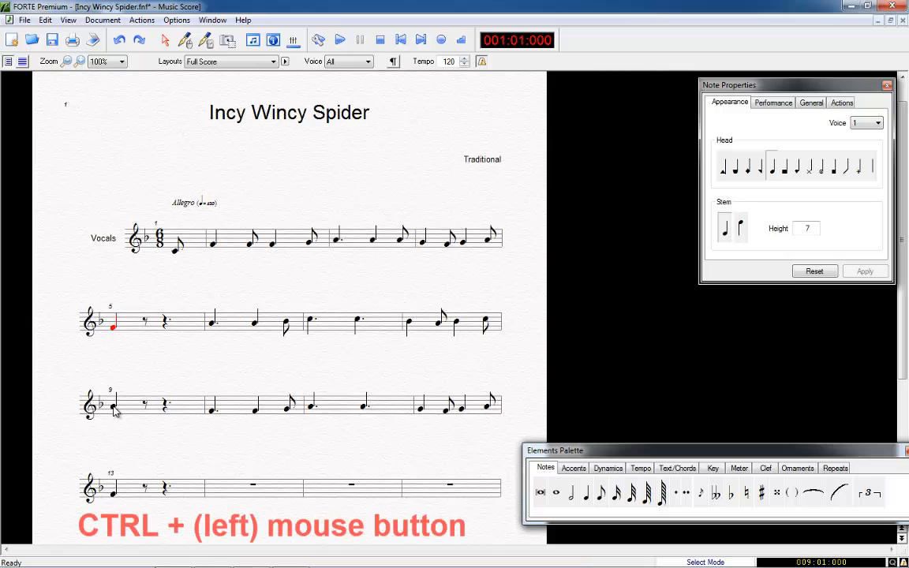
left_click(112, 406)
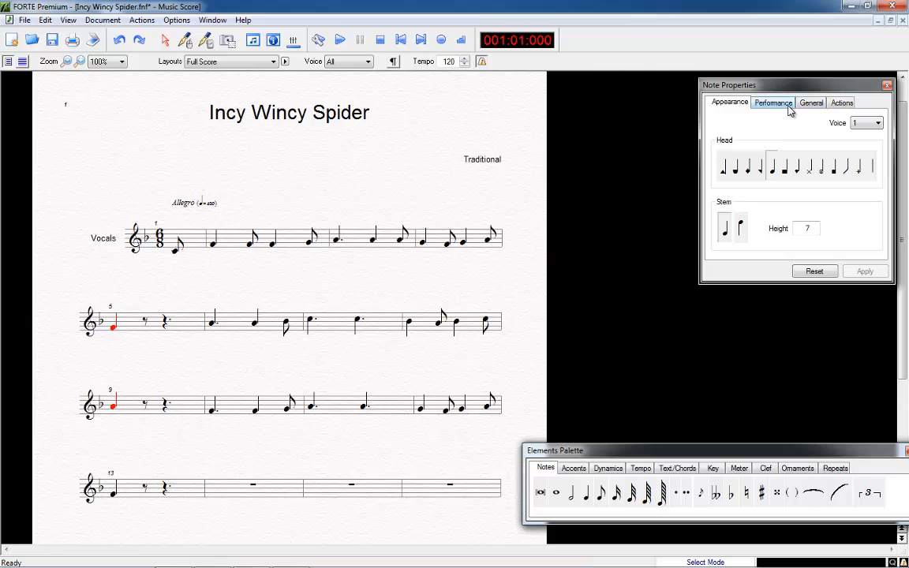
left_click(773, 102)
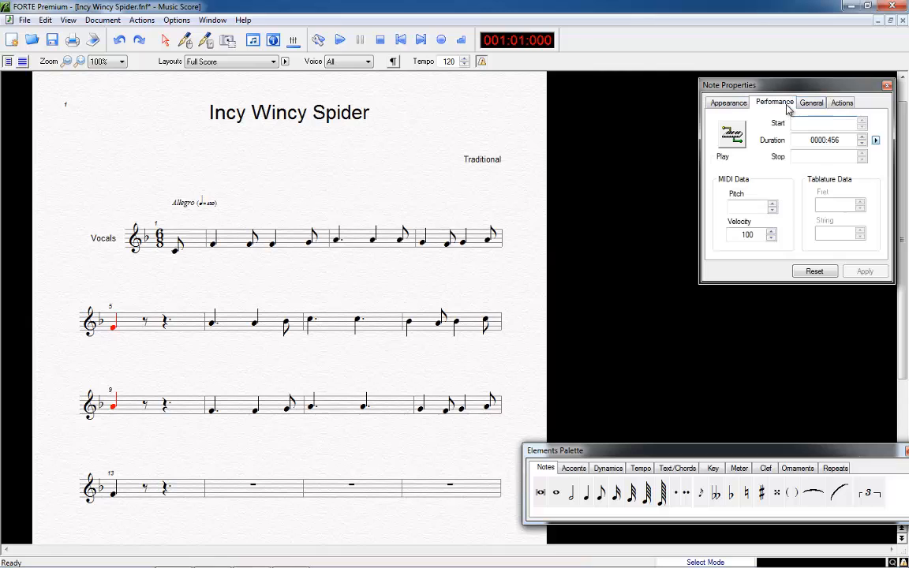
left_click(875, 140)
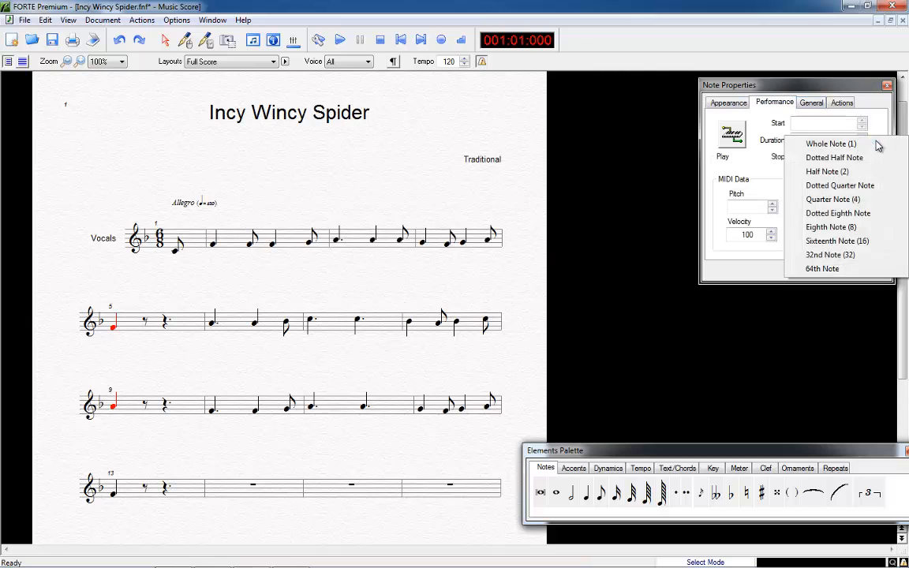
left_click(834, 157)
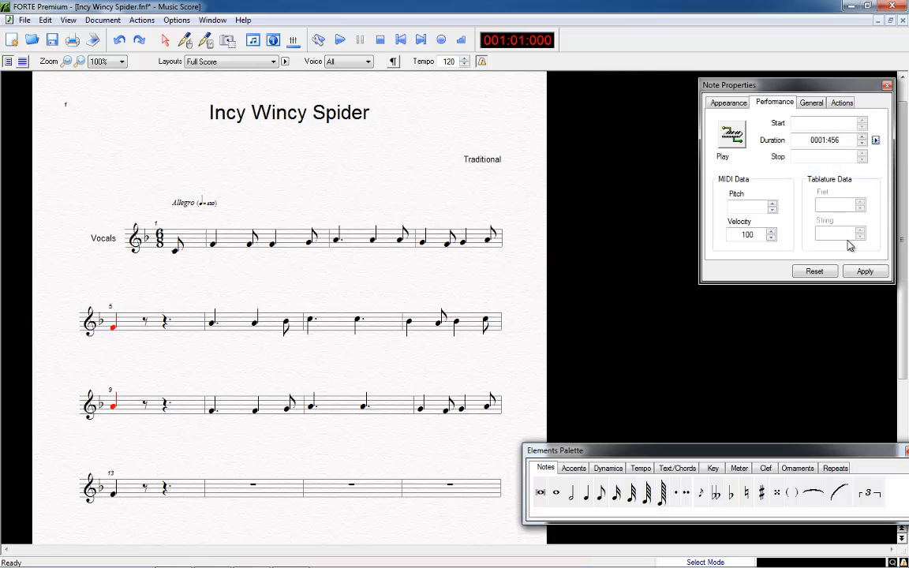
left_click(865, 271)
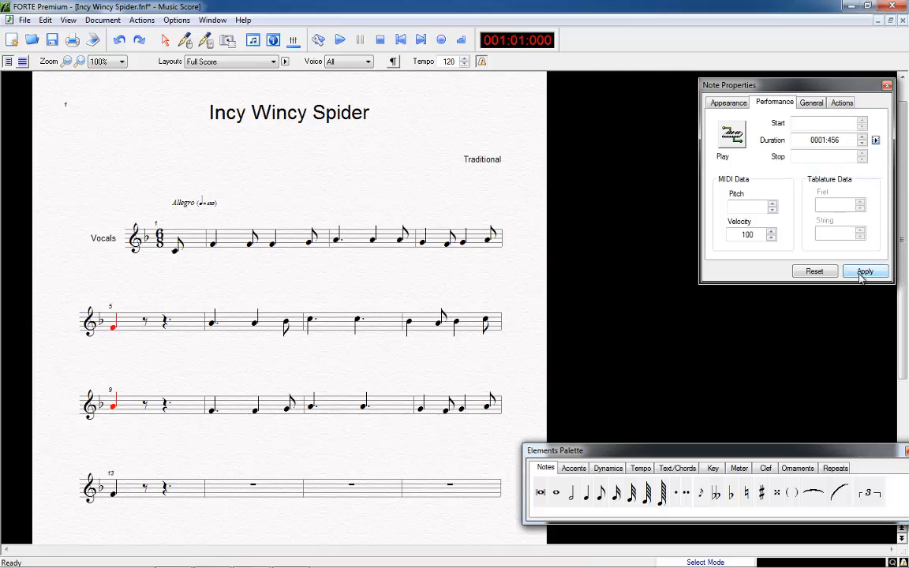
left_click(865, 272)
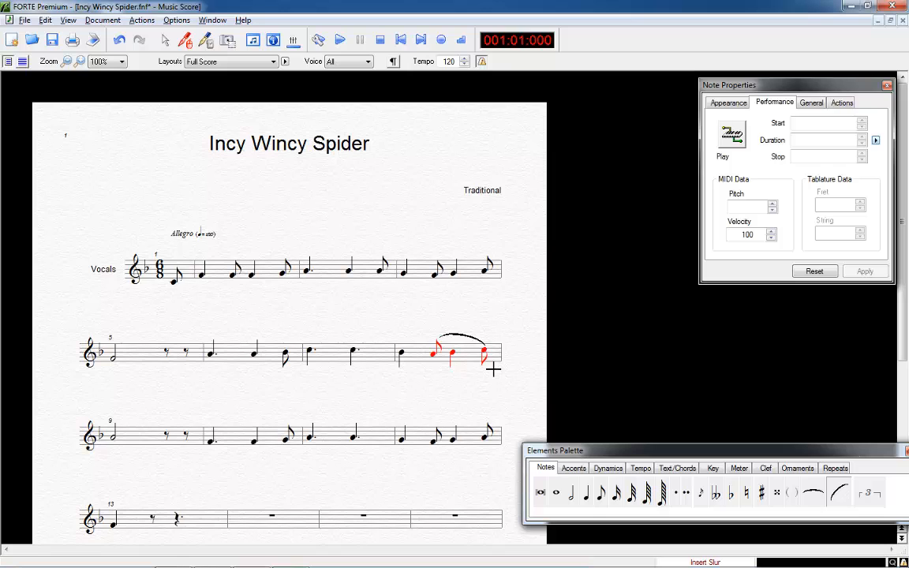
- Add staccato dots to bar 1's eighth notes, then play the melody and stop
left_click(574, 468)
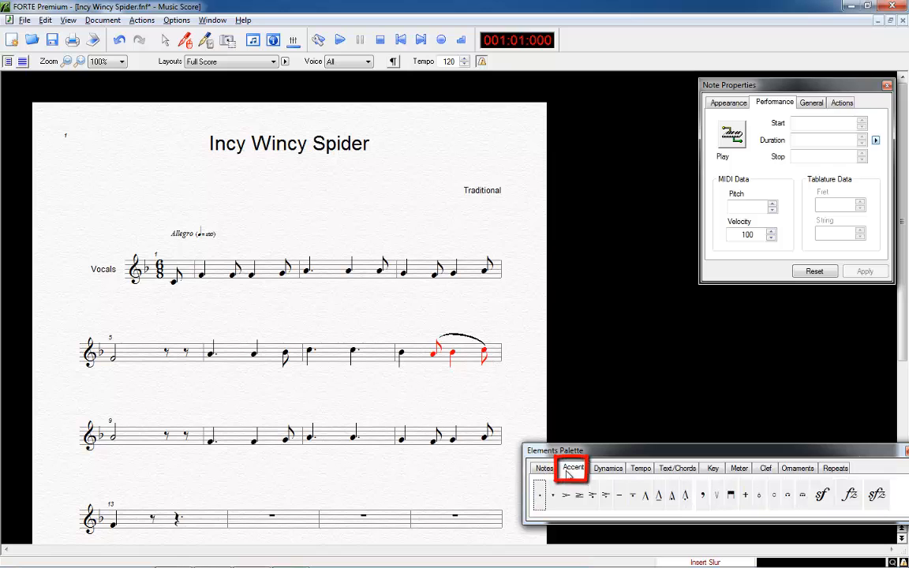
left_click(540, 494)
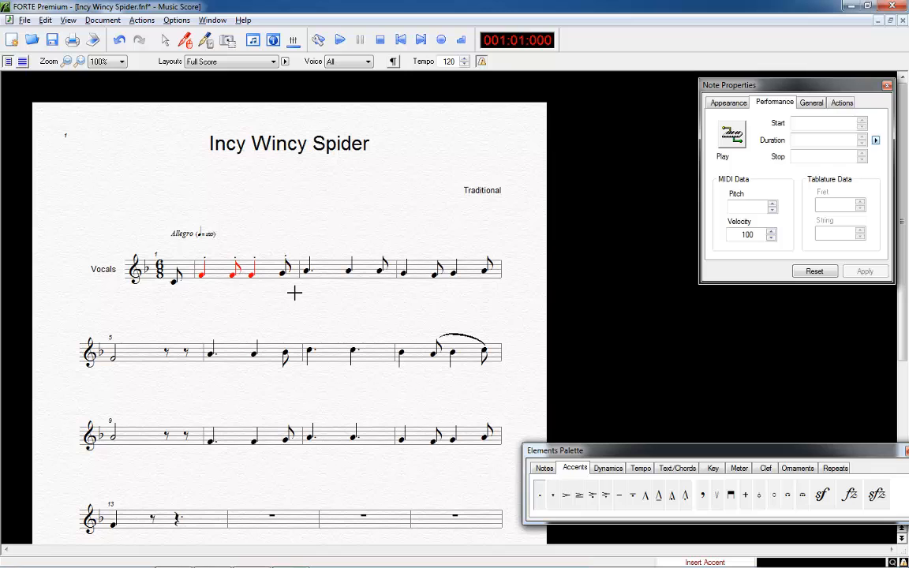
left_click(164, 41)
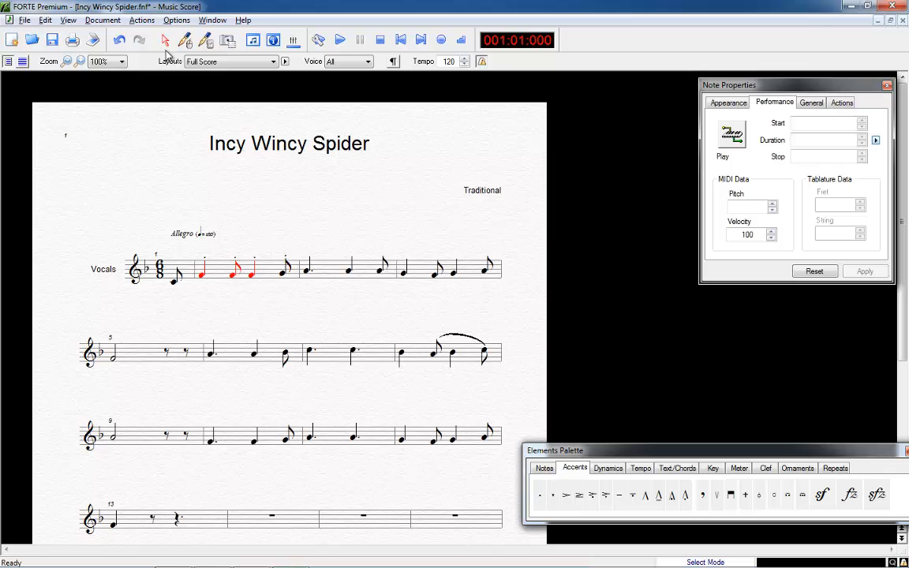
left_click(340, 39)
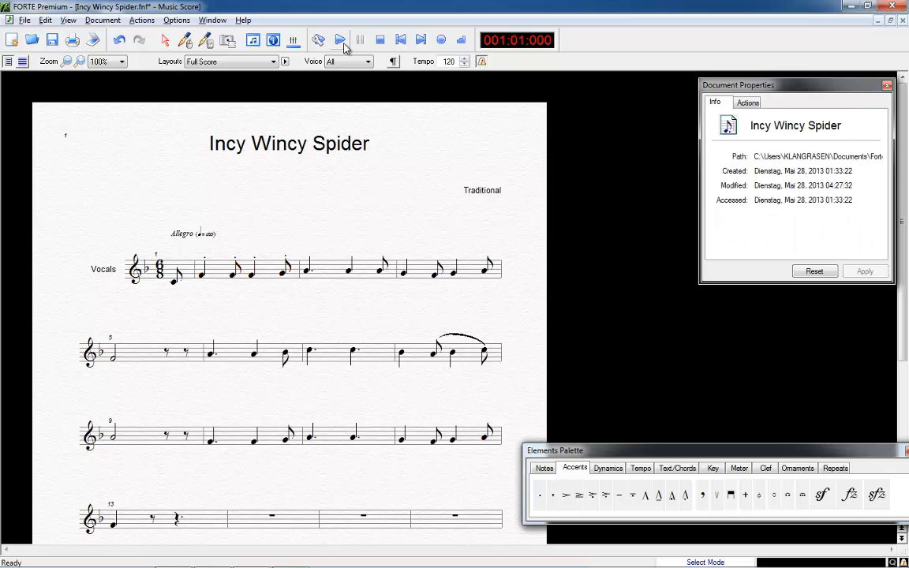
left_click(339, 39)
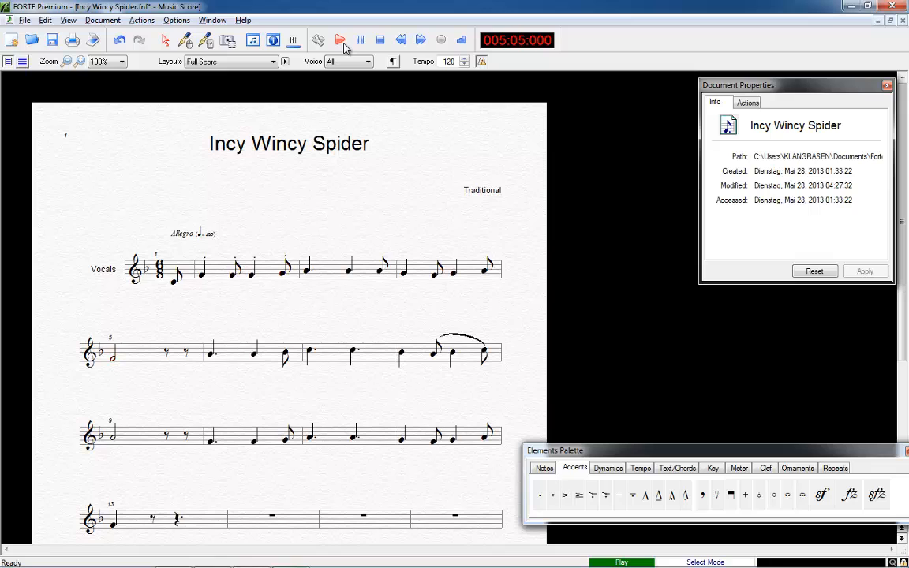
left_click(379, 40)
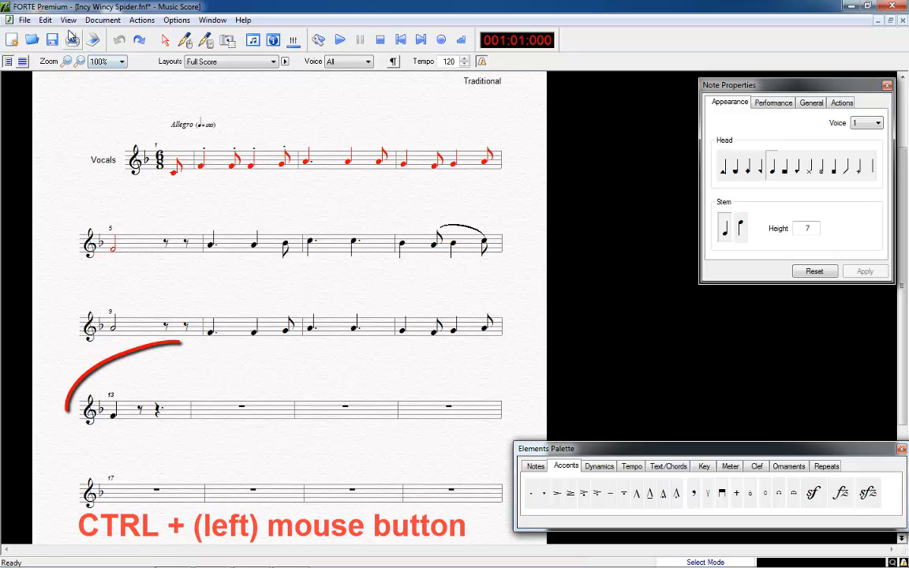
- Copy the bars 1–5 phrase and paste it into bar 13 after the rests
left_click(45, 20)
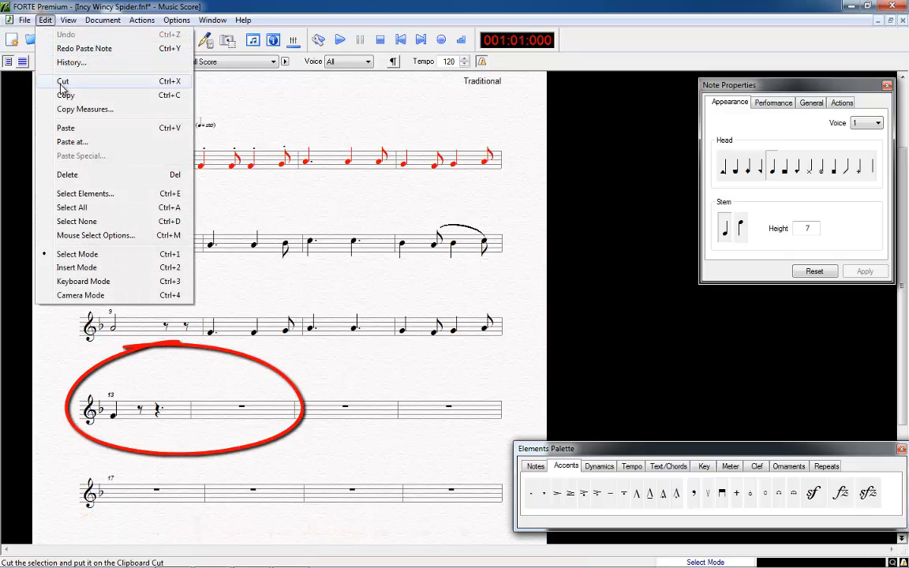
left_click(183, 355)
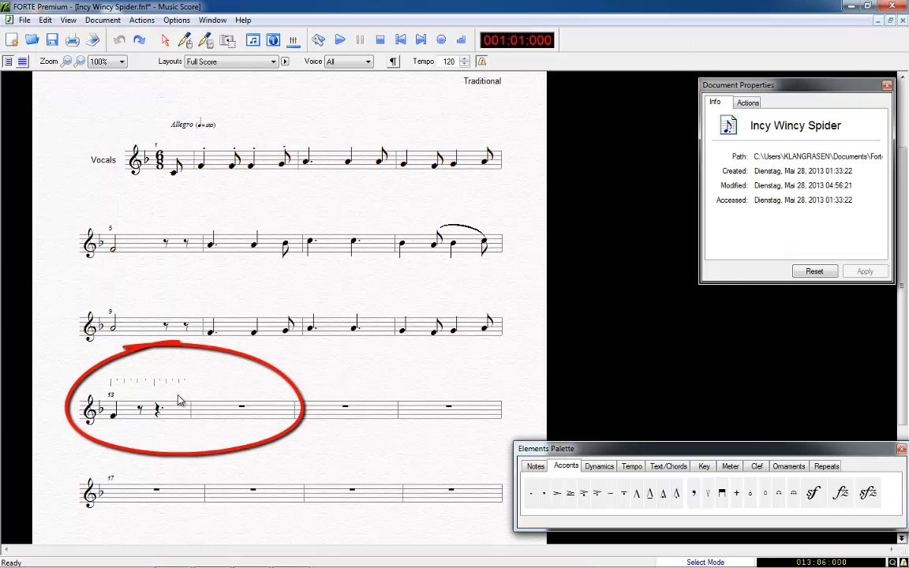
left_click(177, 408)
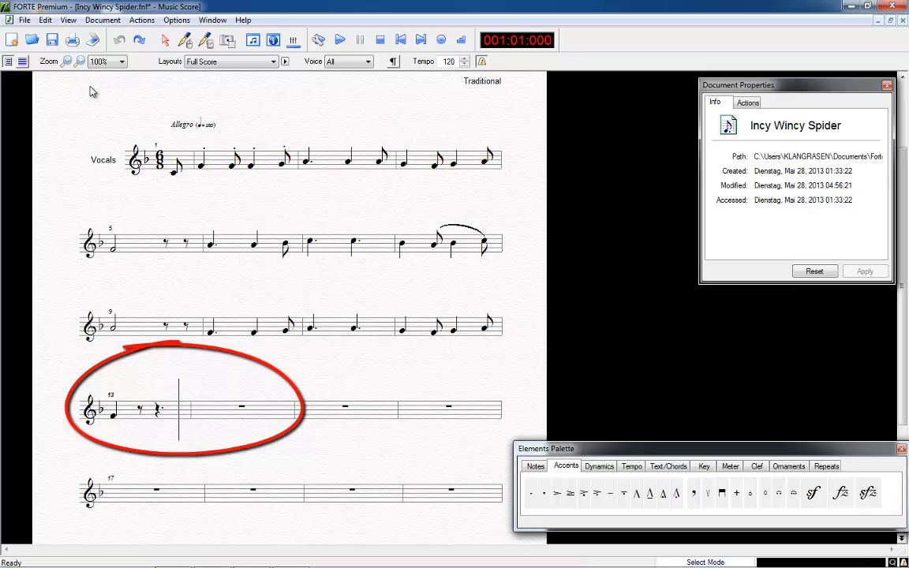
left_click(44, 20)
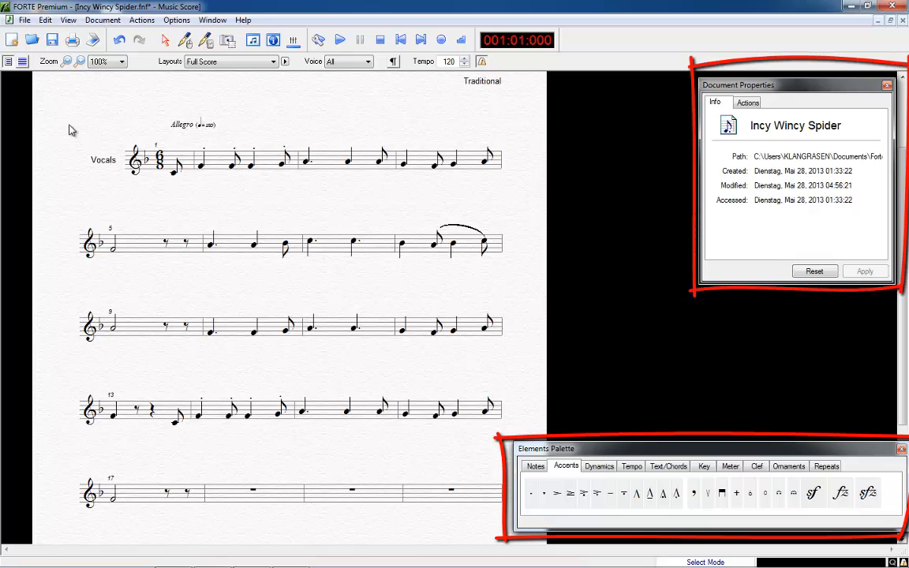
left_click(141, 20)
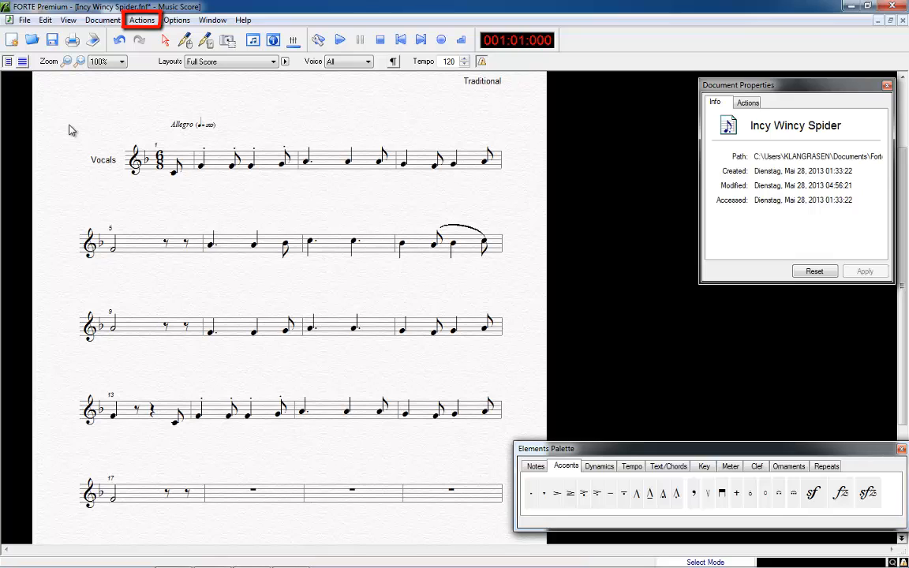
mouse_move(76, 116)
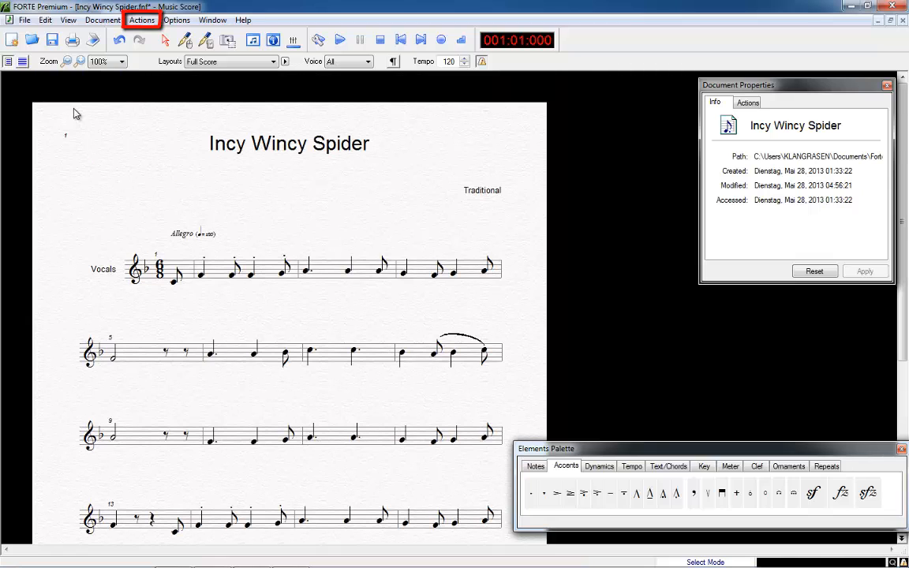
mouse_move(135, 63)
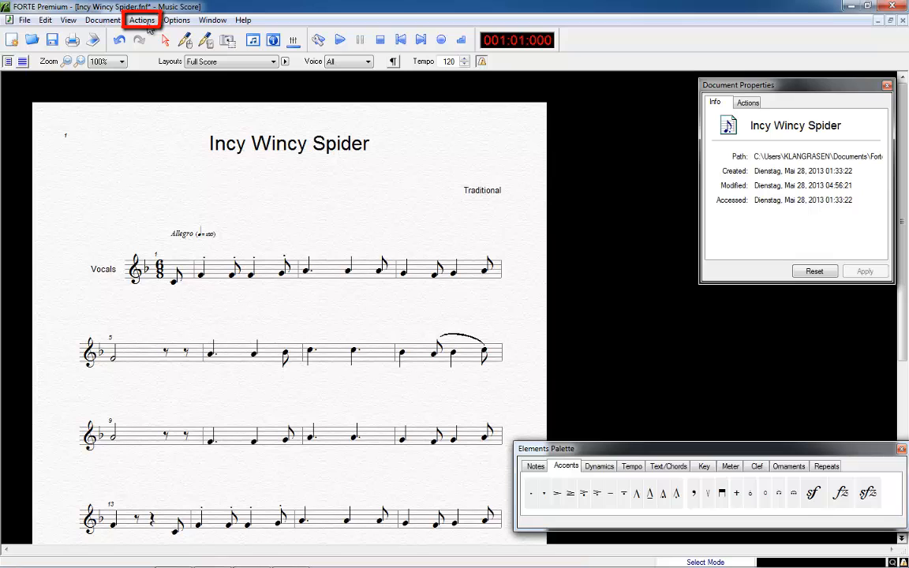
- Choose Actions > Transpose by Key, starting from F major / D minor
left_click(142, 20)
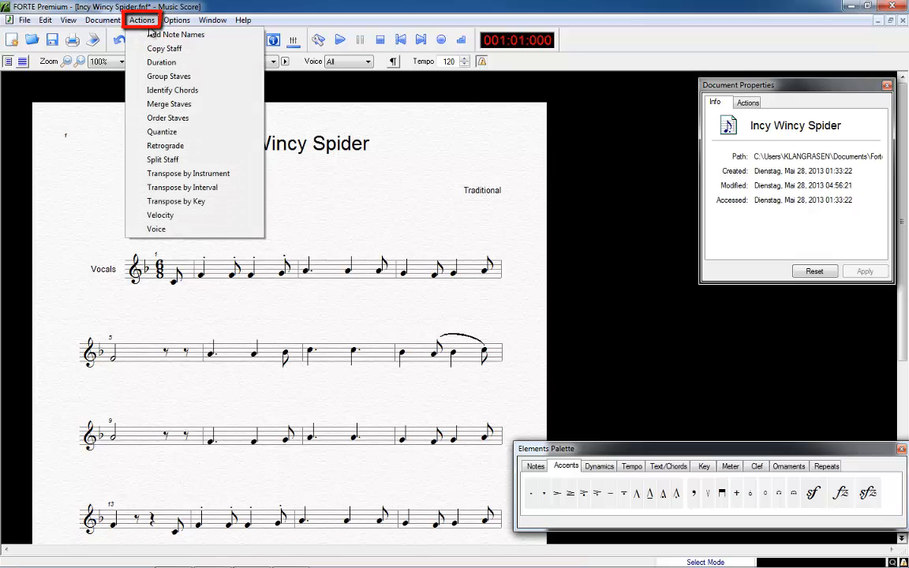
mouse_move(161, 62)
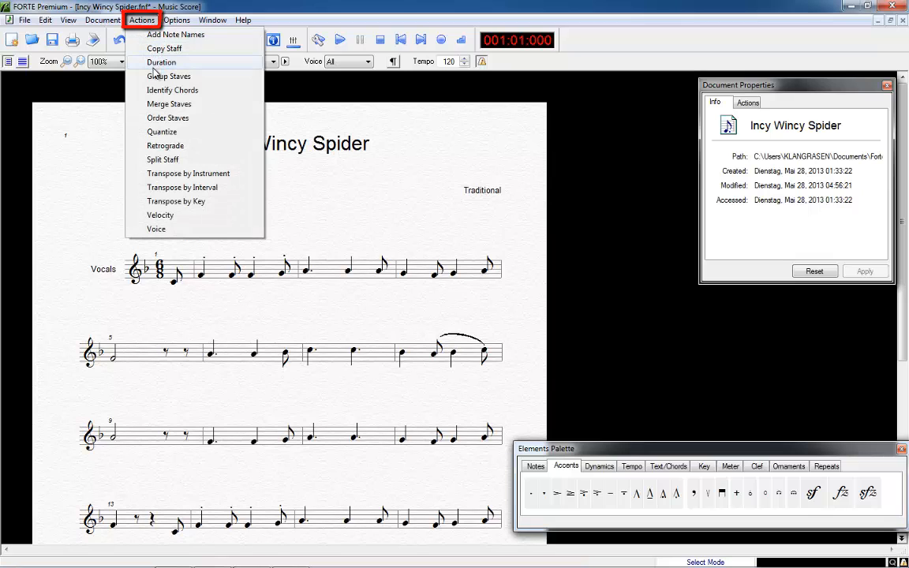
mouse_move(154, 95)
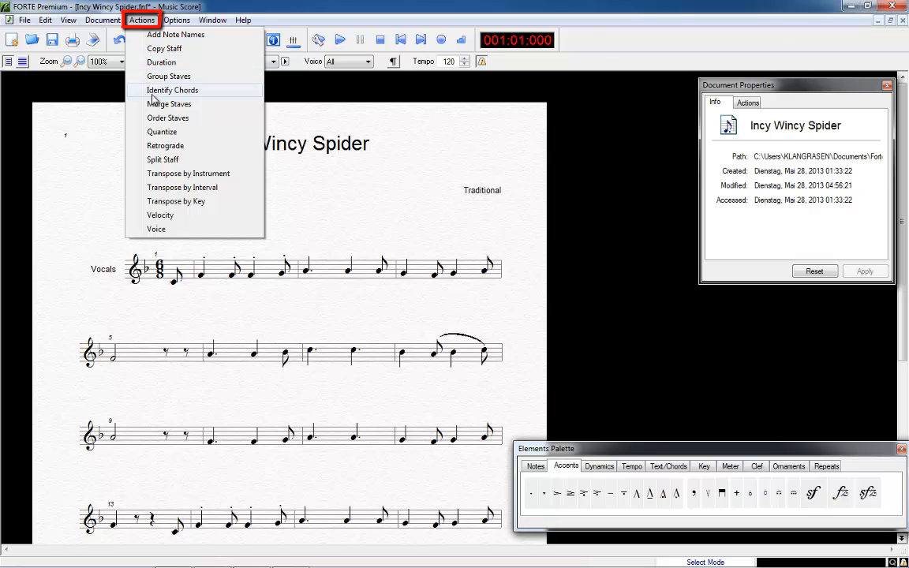
mouse_move(157, 126)
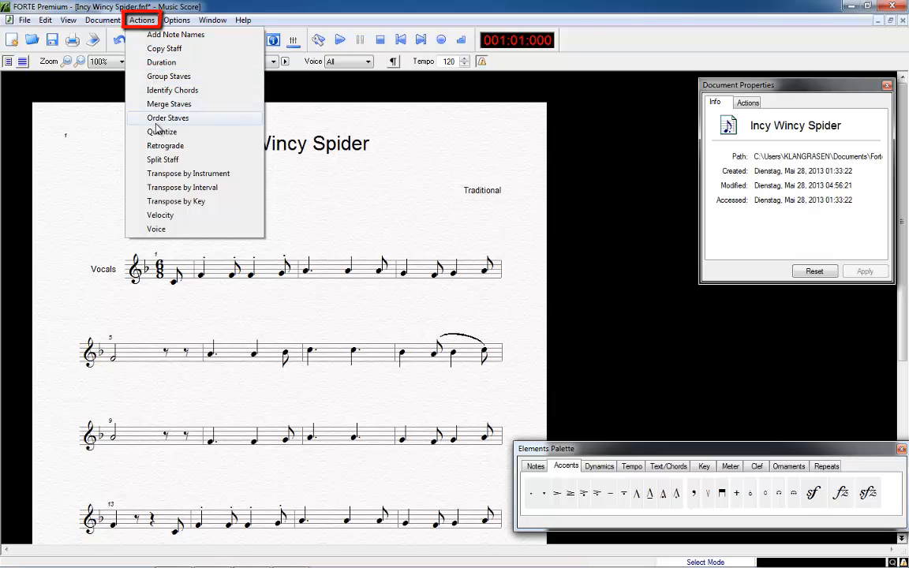
mouse_move(162, 159)
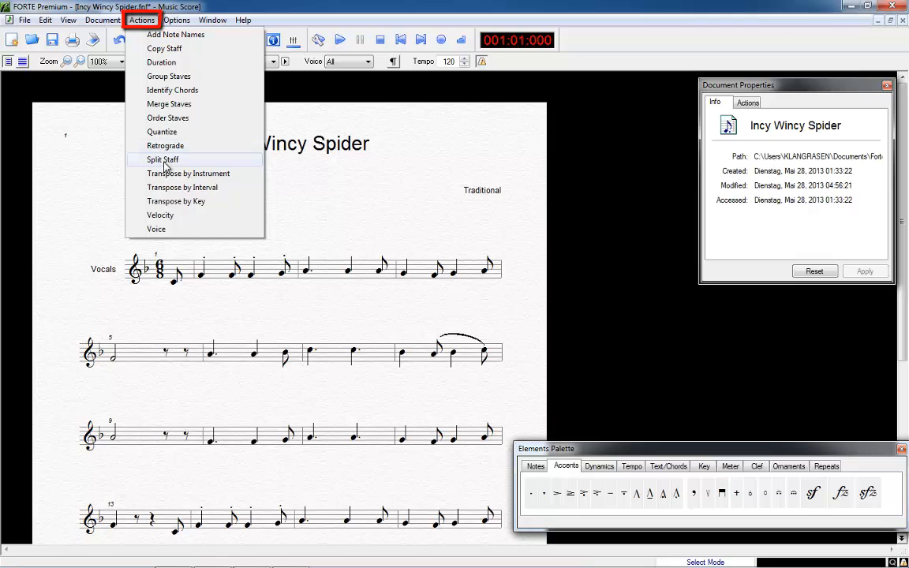
mouse_move(182, 201)
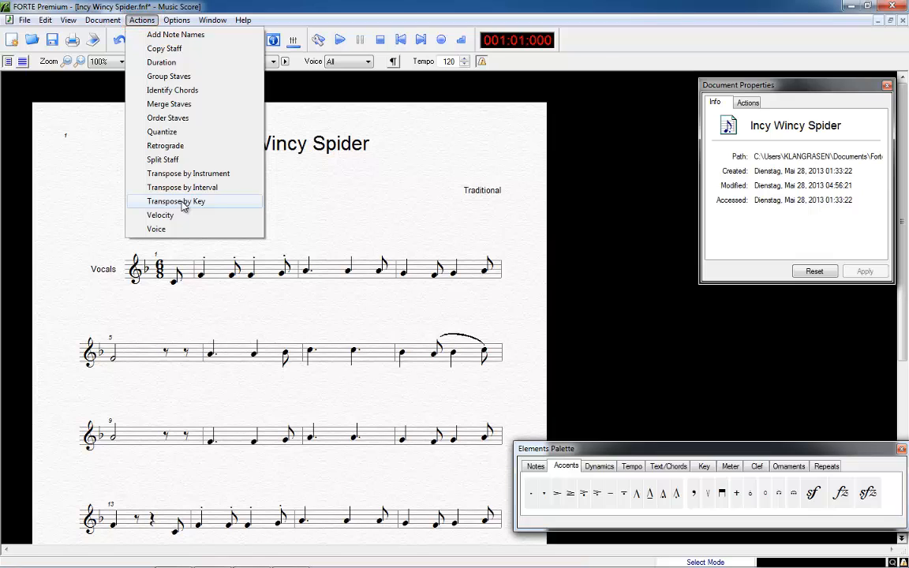
left_click(176, 201)
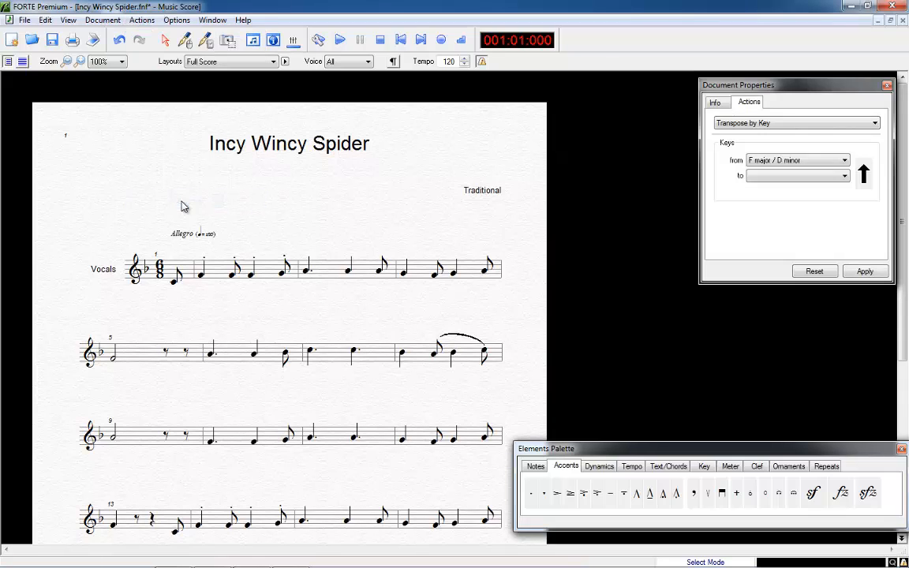
mouse_move(693, 188)
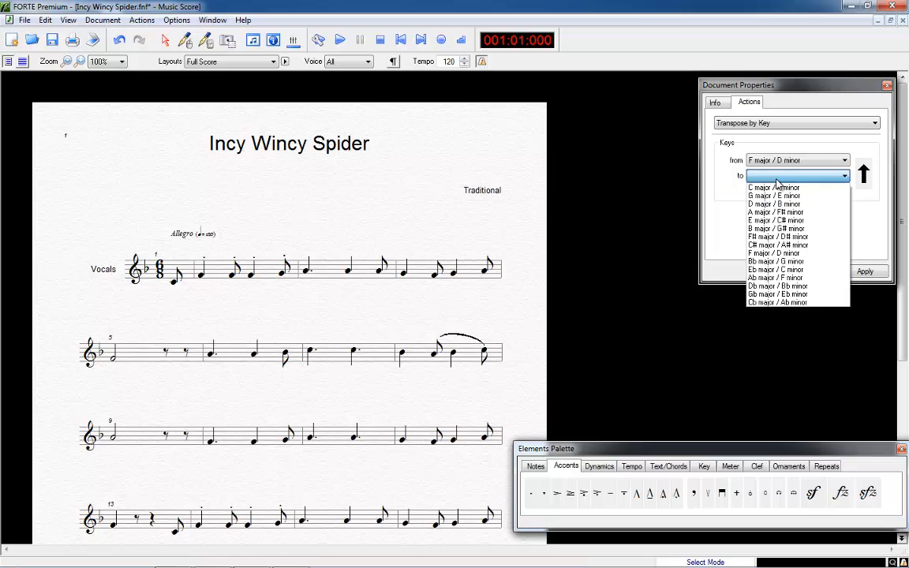
- Transpose the score from F major to A major / F# minor (three sharps)
left_click(775, 212)
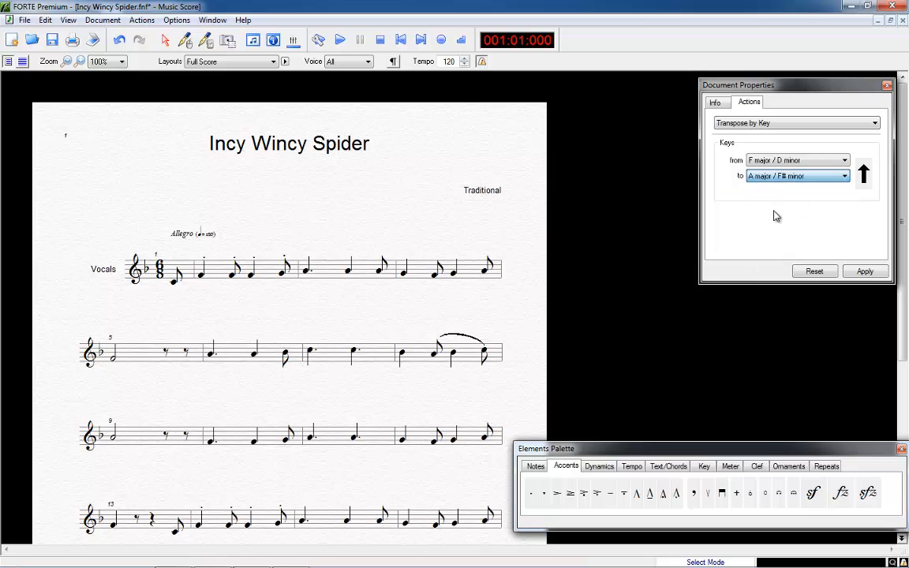
left_click(865, 272)
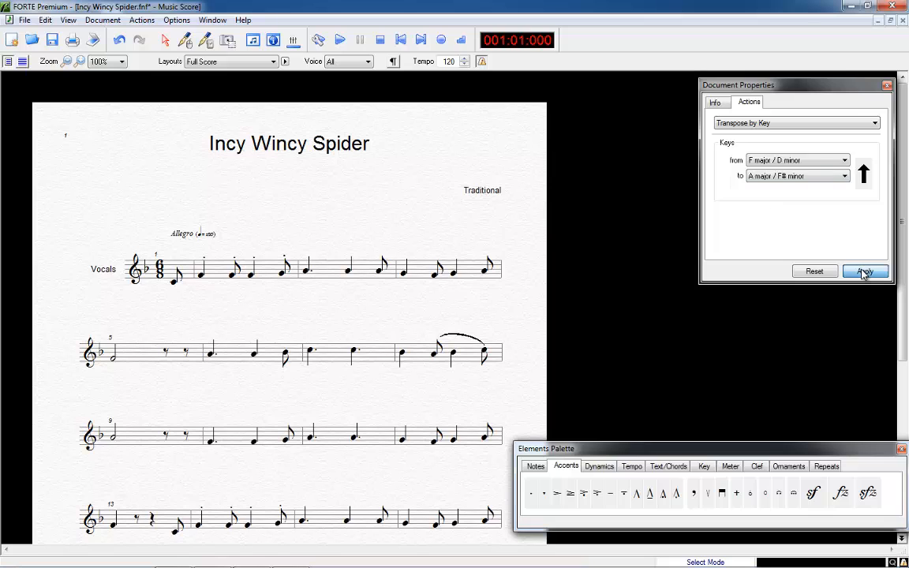
left_click(865, 271)
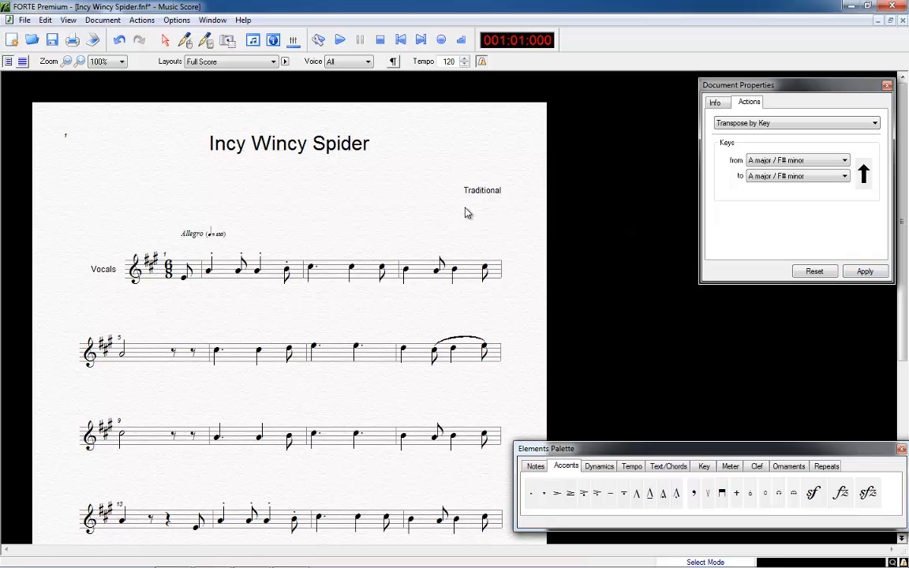
scroll("down", 3)
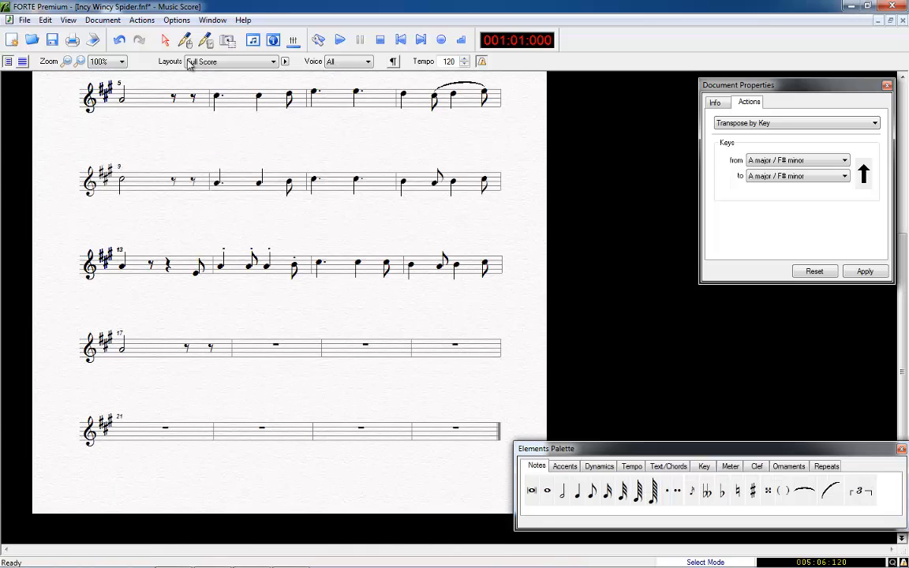
- Remove the empty measures 18 to 24 using Document > Remove Measures
left_click(101, 20)
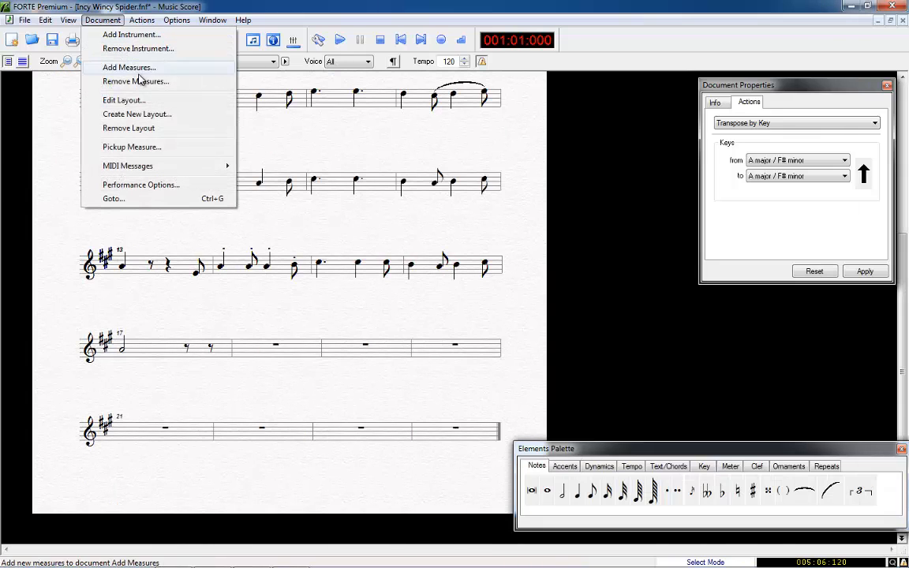
left_click(136, 80)
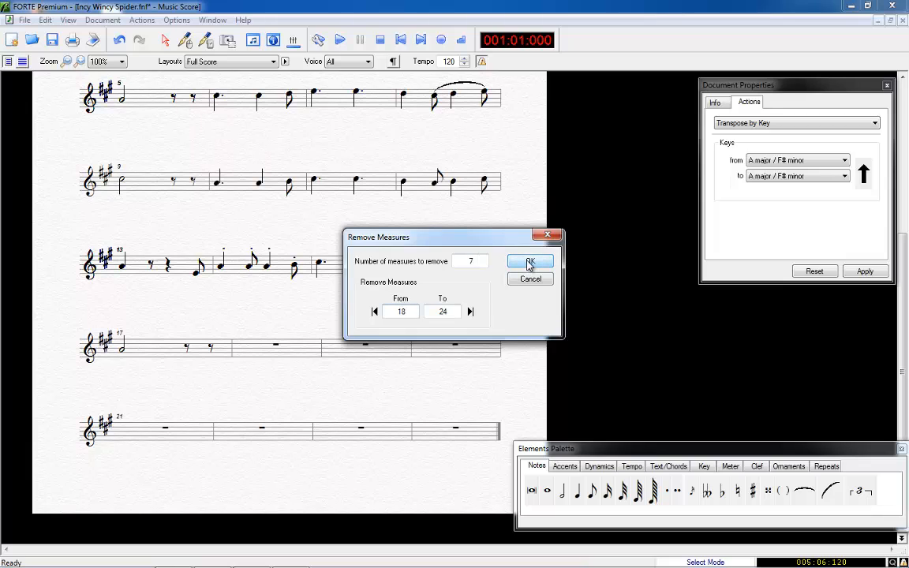
left_click(531, 262)
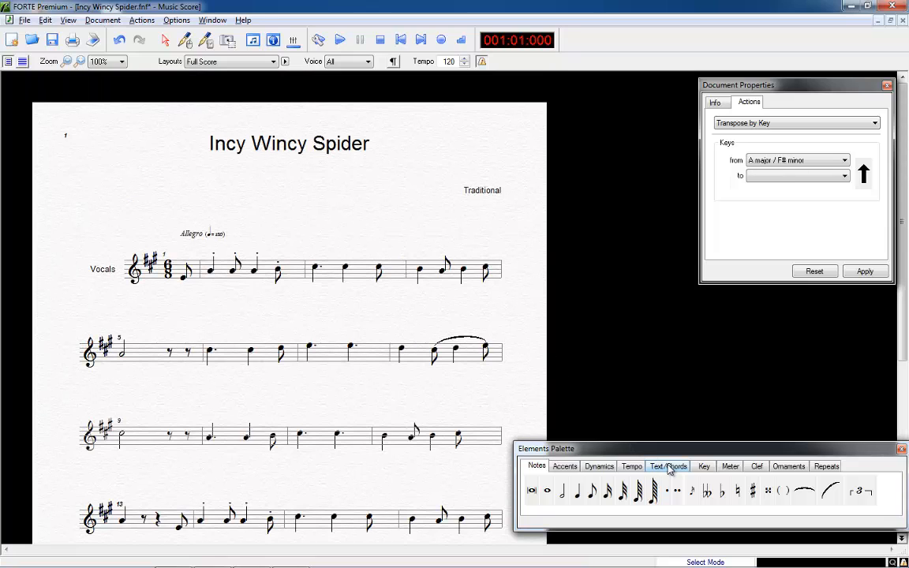
- Enter Lyric syllables 'In-cy Win… spi-der' beneath the Vocals melody's first notes
left_click(668, 466)
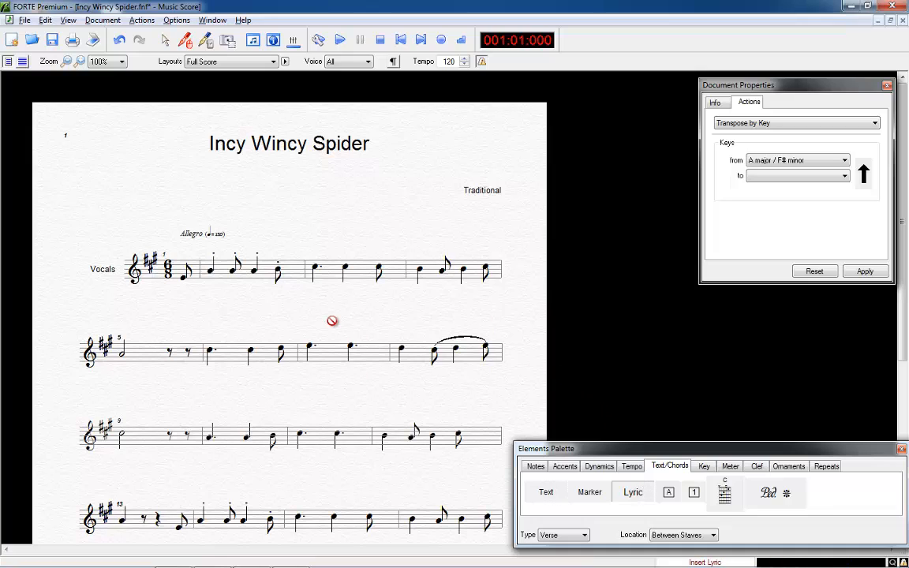
left_click(182, 276)
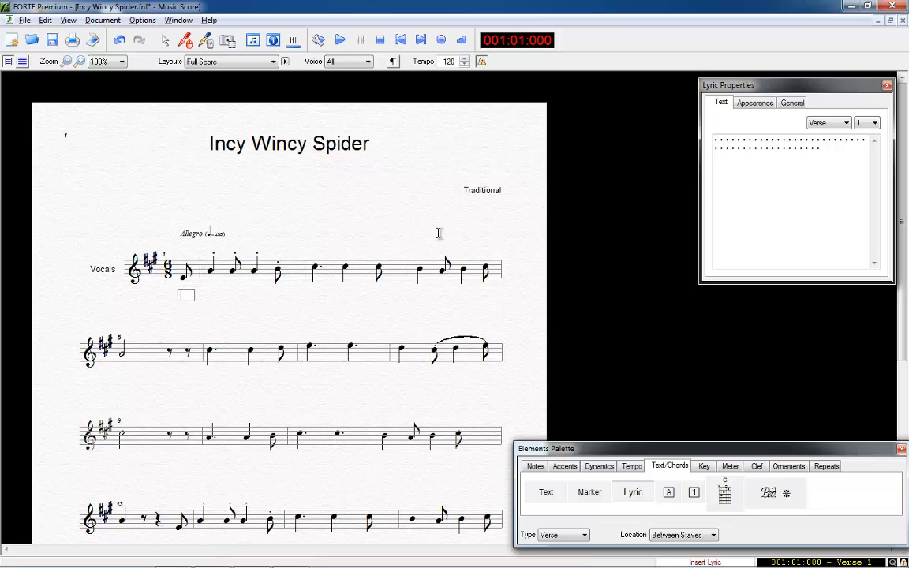
type("In")
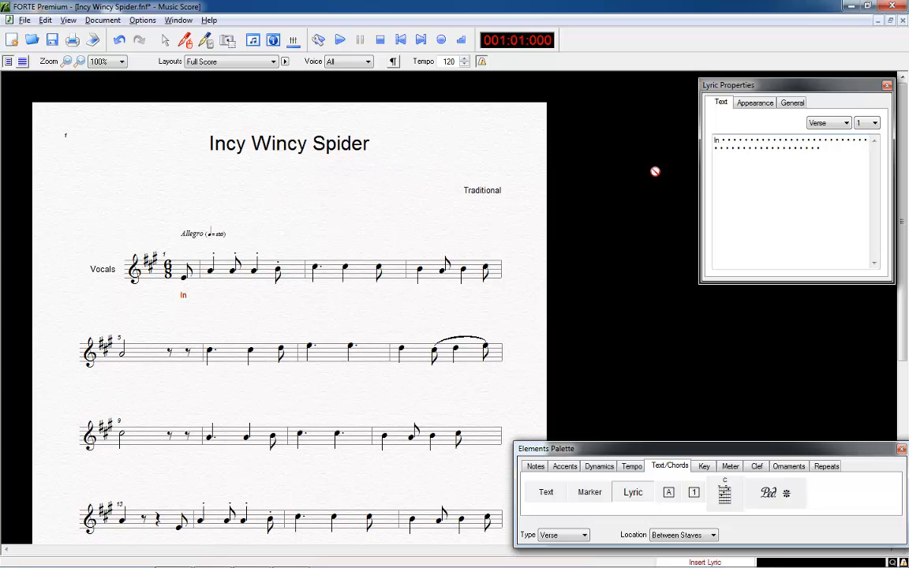
type("cy")
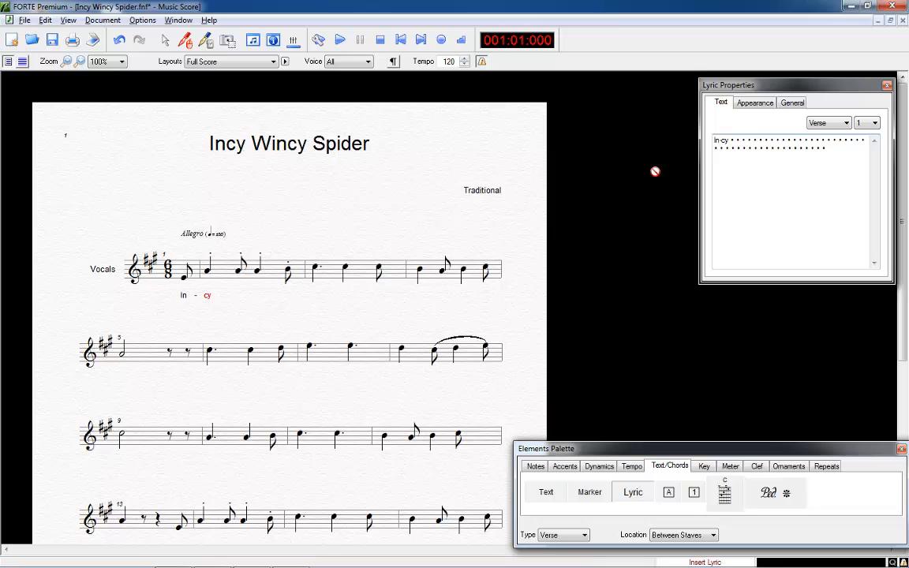
type("Win-cy")
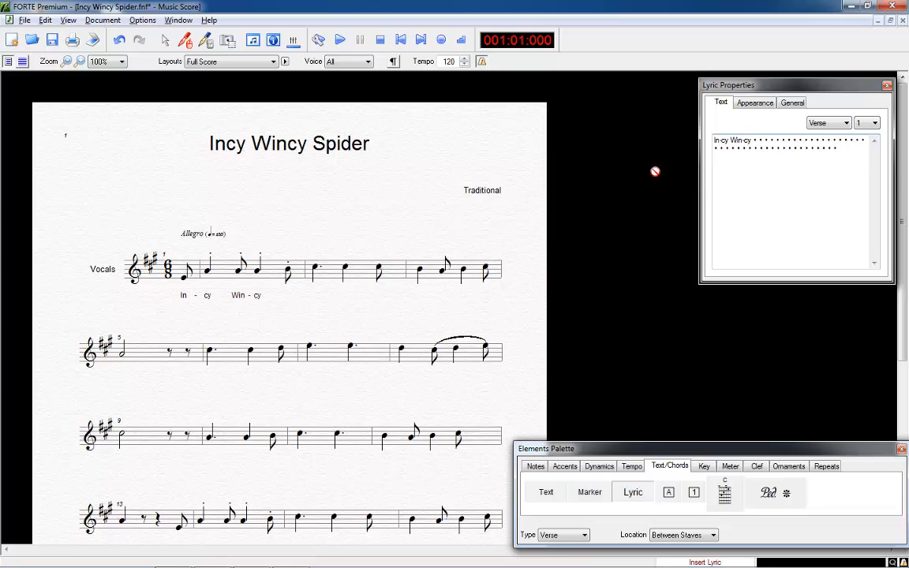
type("spi-")
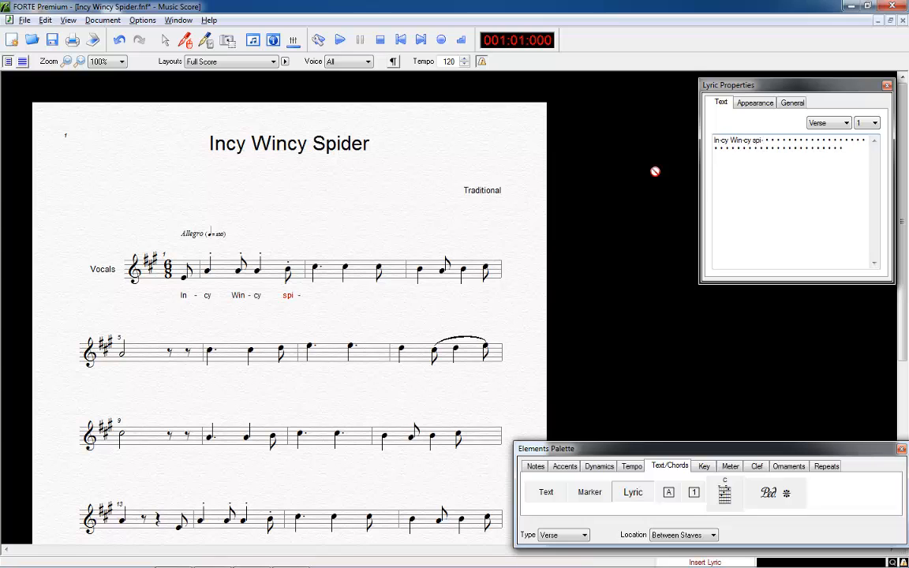
type("der climbed up the wa - ter")
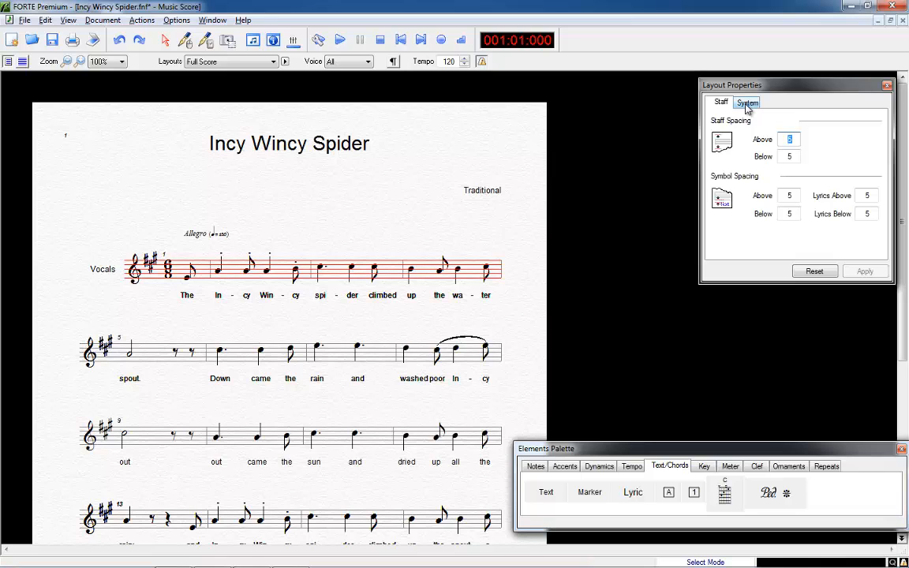
- Set the layout to 5 measures per system and 4 systems per page
left_click(747, 102)
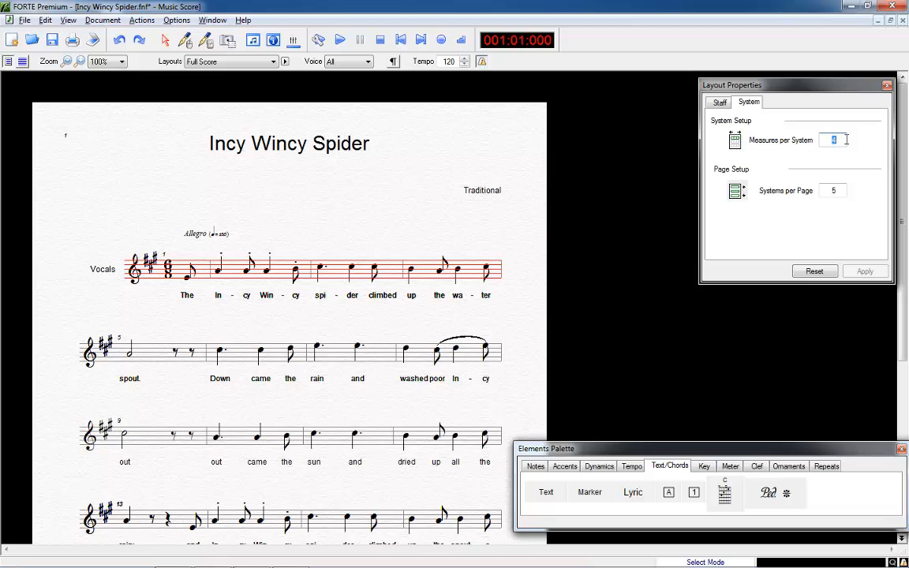
left_click(864, 270)
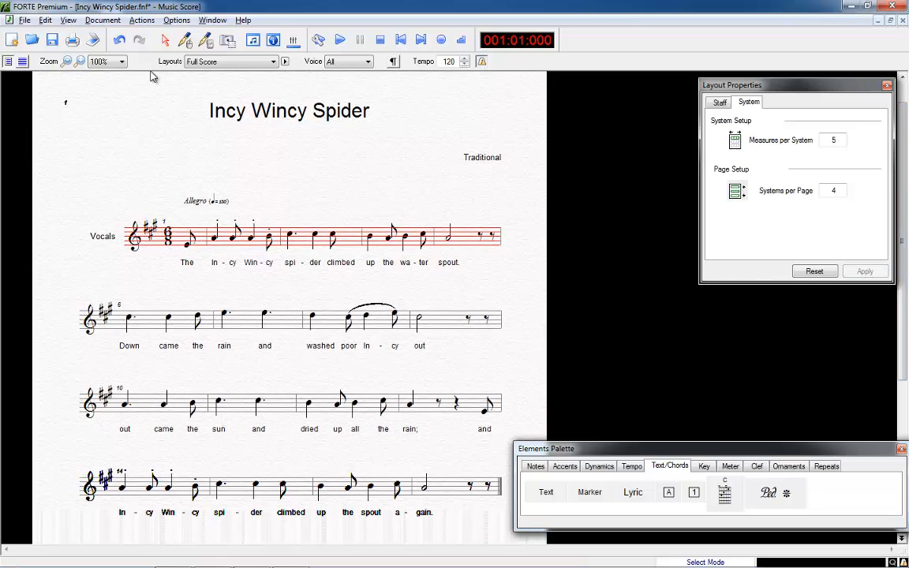
left_click(103, 20)
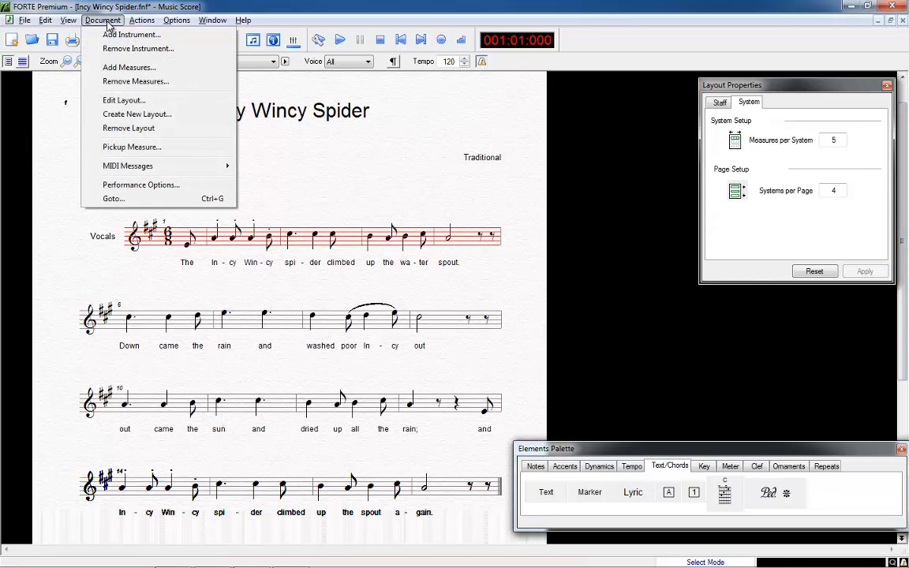
mouse_move(124, 101)
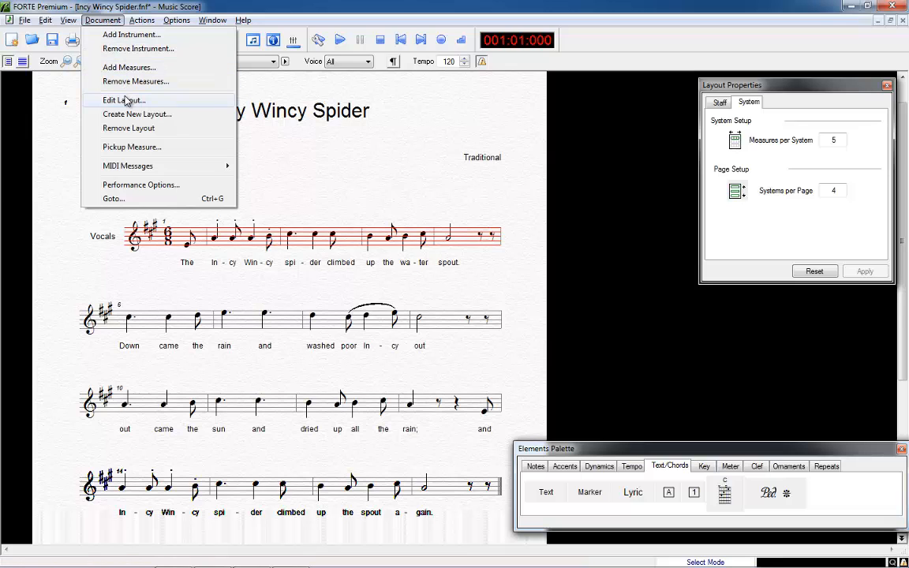
- Review the Edit Layout spacing settings and accept them with OK
left_click(123, 100)
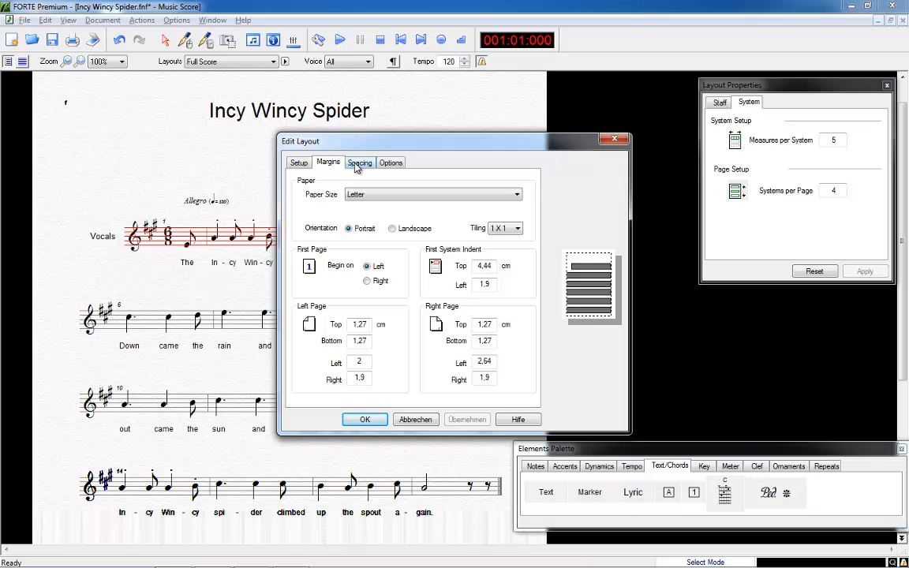
left_click(360, 162)
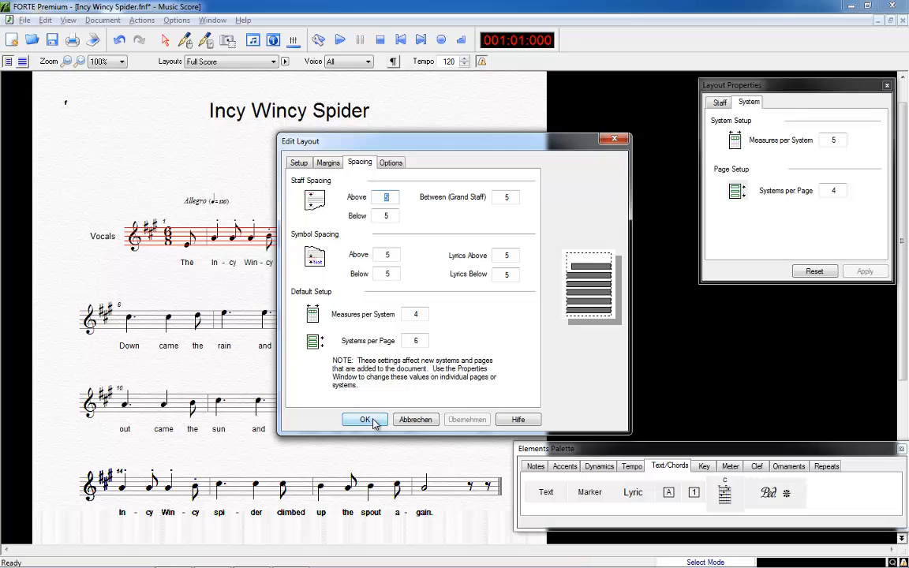
left_click(364, 419)
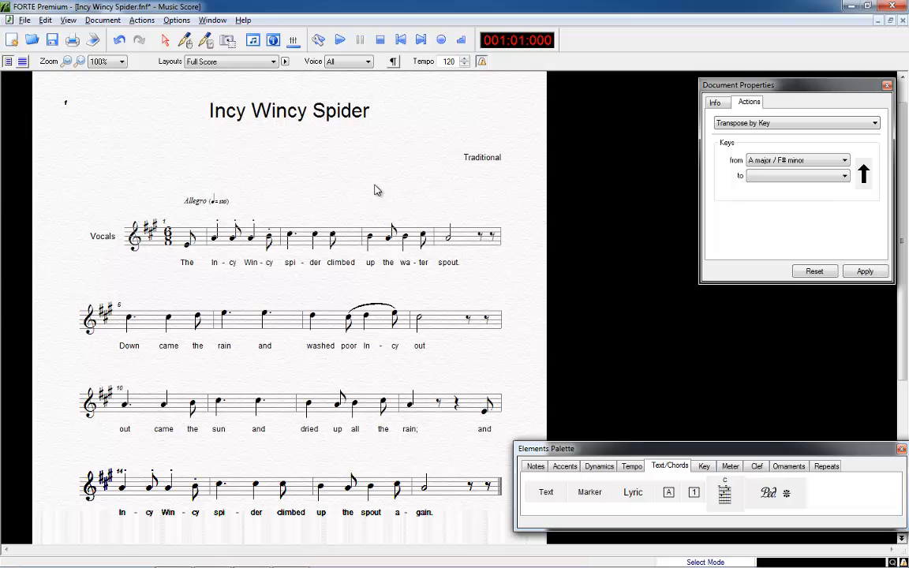
- Open the FORTE Help documentation in the browser
left_click(243, 20)
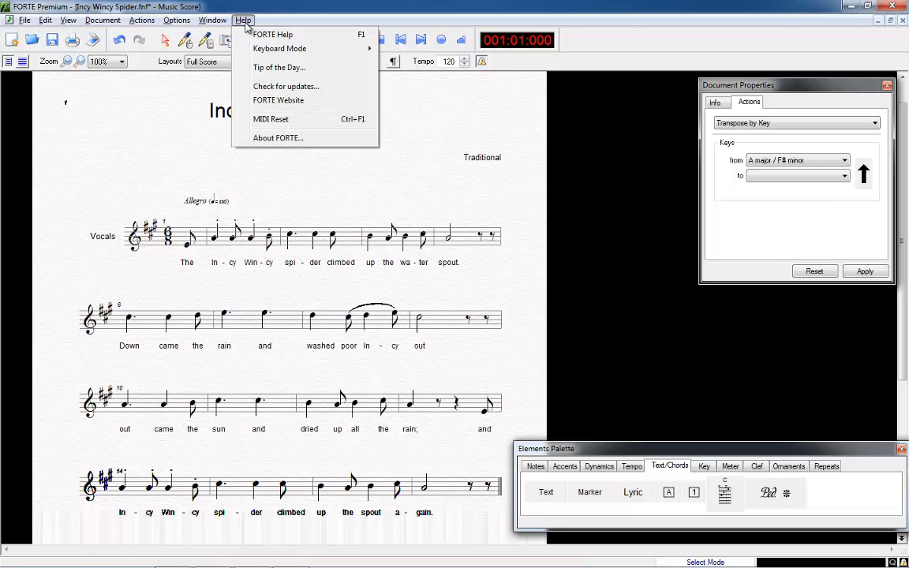
left_click(273, 34)
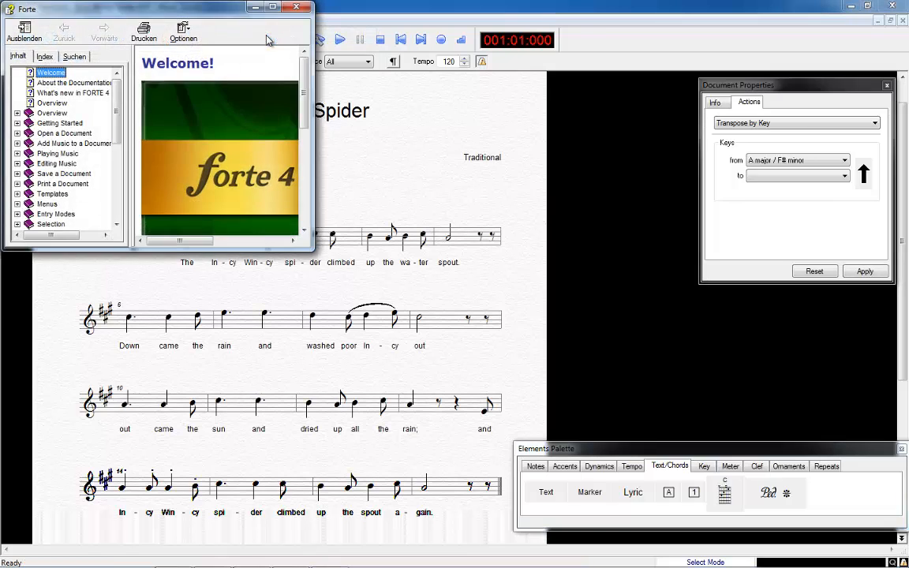
left_click(272, 7)
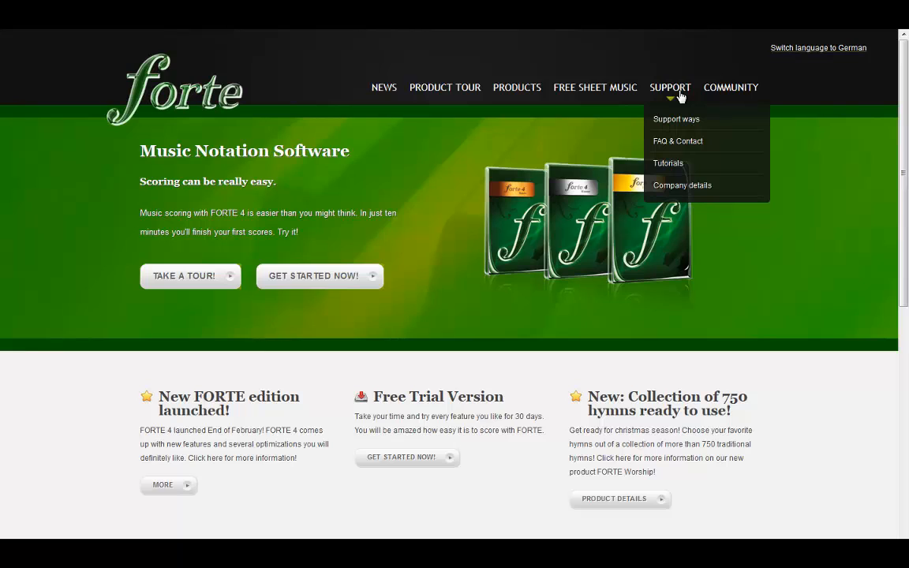
mouse_move(677, 145)
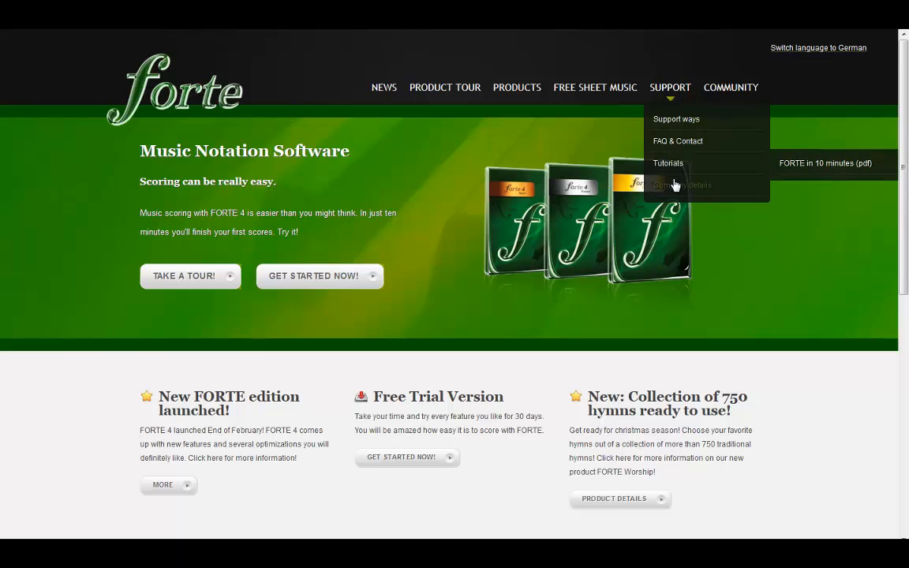
mouse_move(672, 130)
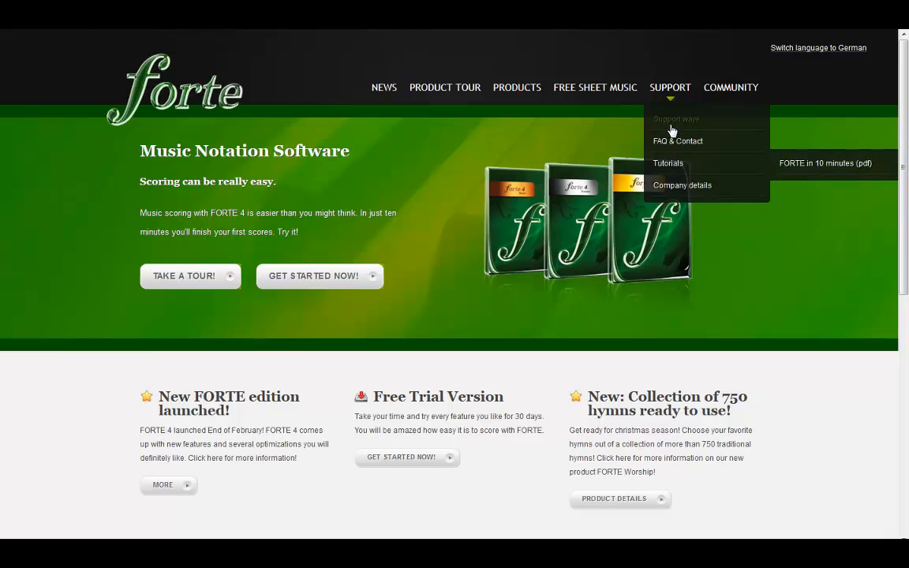